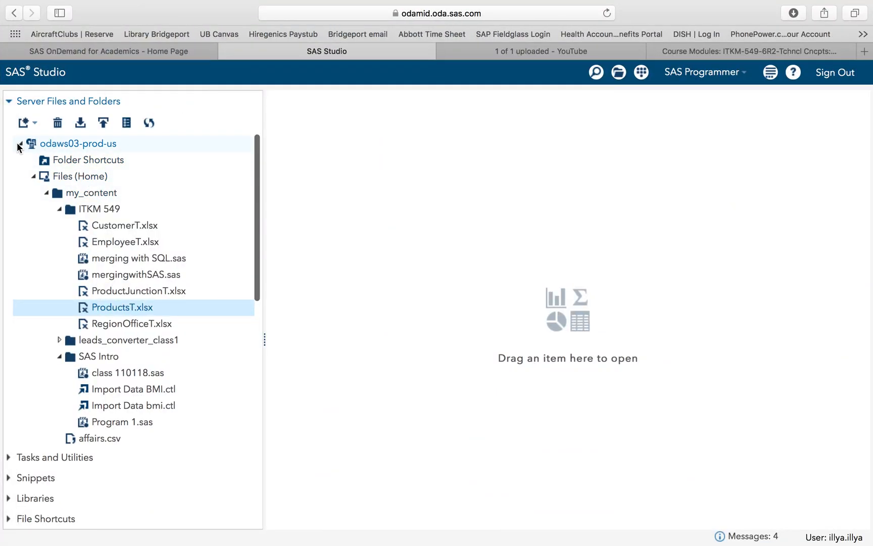
- Collapse and re-expand the server file tree to show the course folder
click(20, 143)
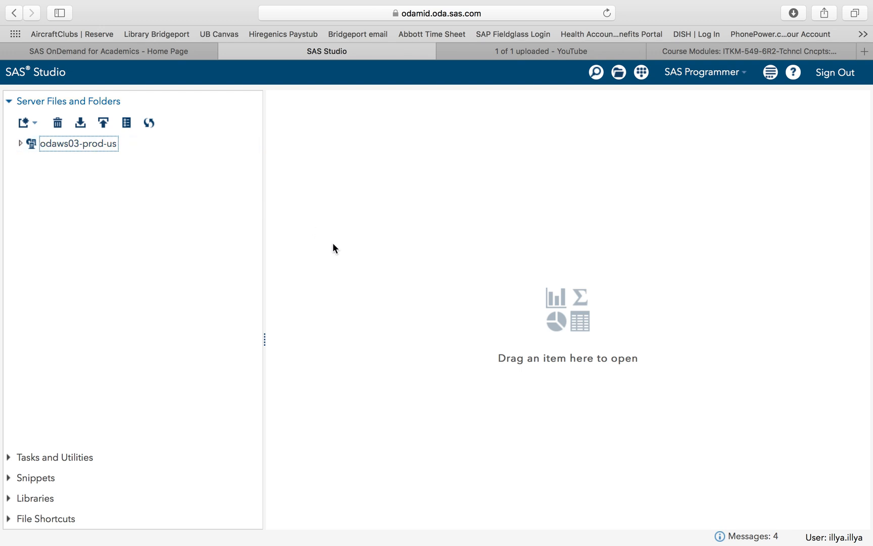
click(77, 144)
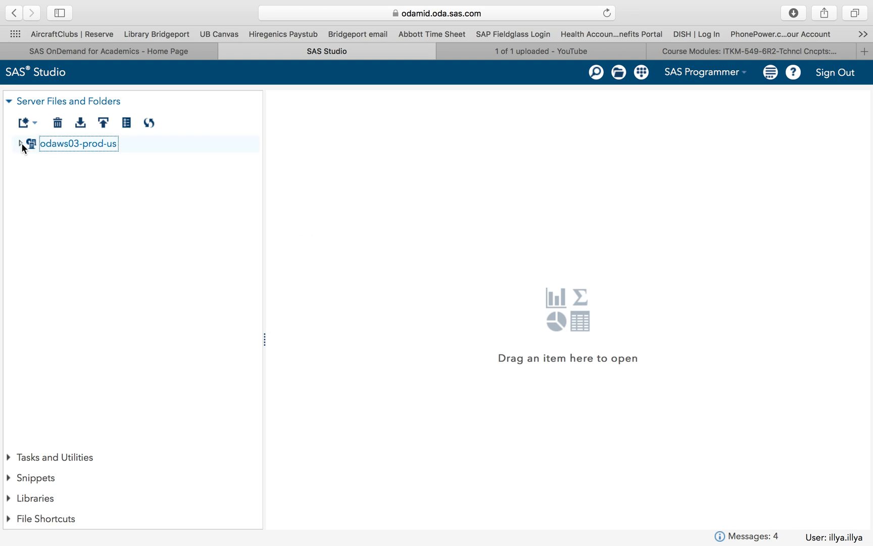
click(21, 143)
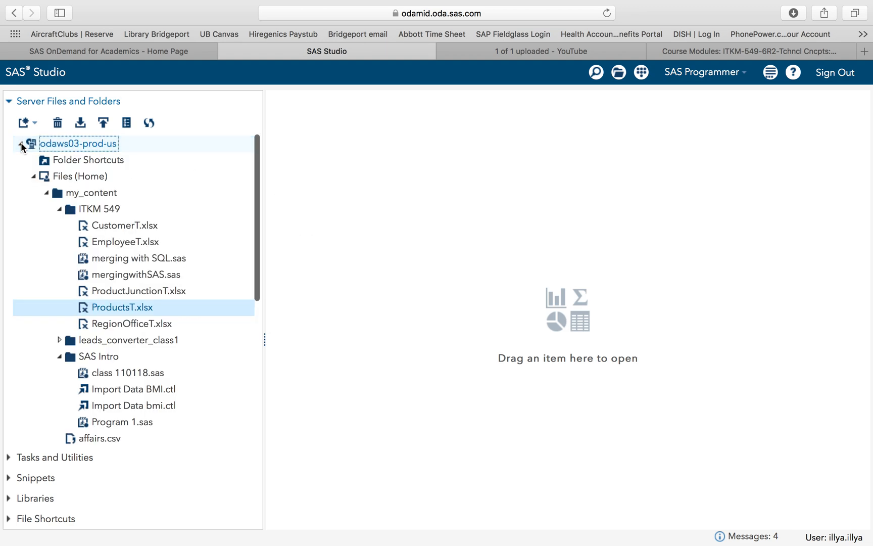
click(102, 209)
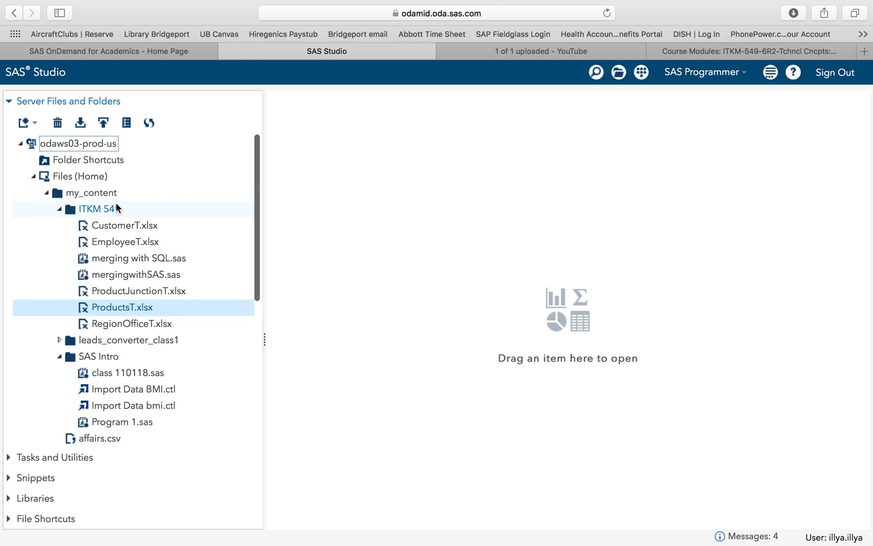
mouse_move(110, 212)
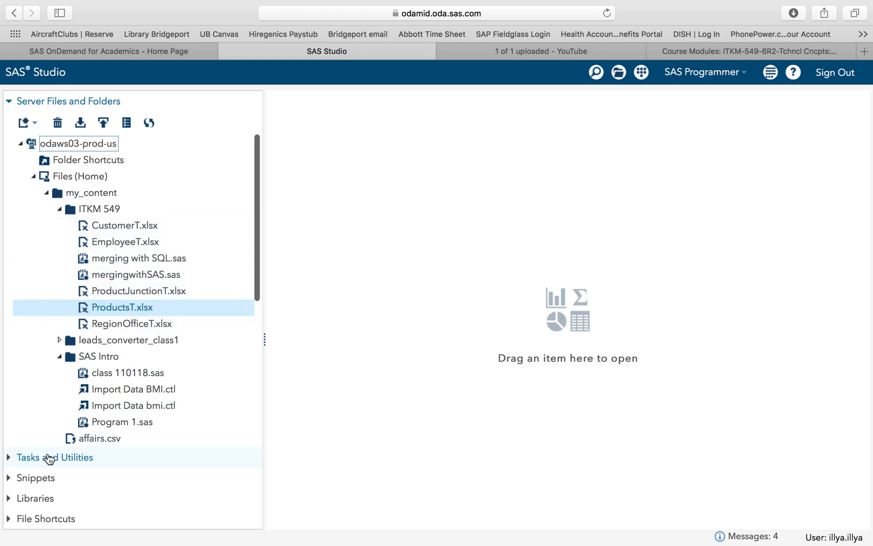
- Delete the five ITKM549 tables CUSTOMER through REGIONOFFICE and return to the server files
click(35, 162)
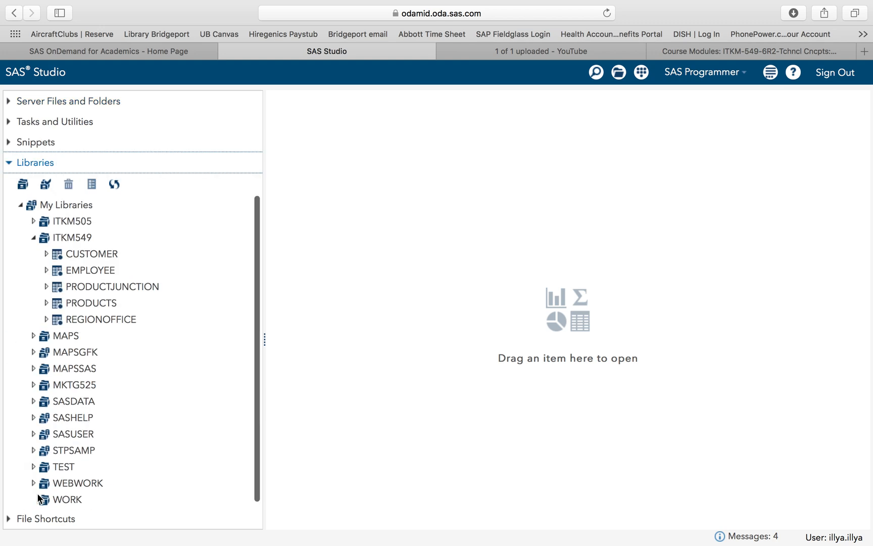
click(92, 253)
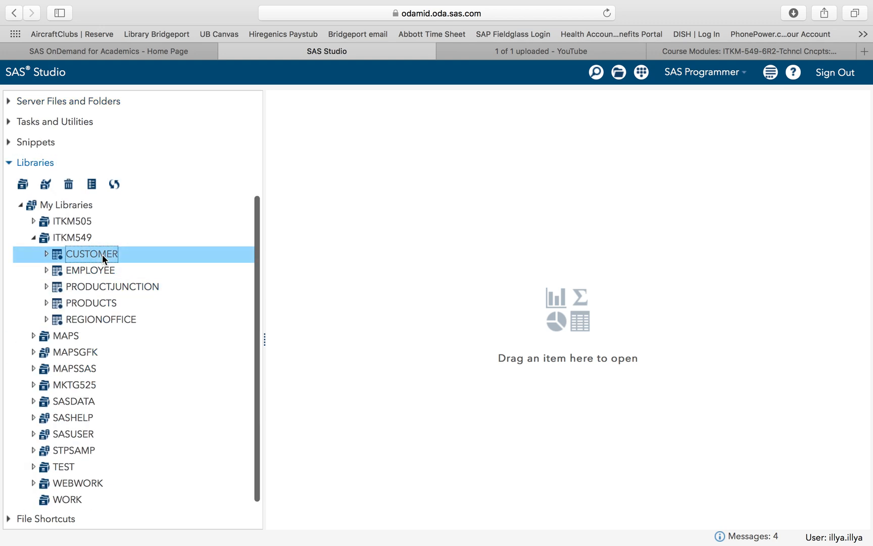
click(103, 320)
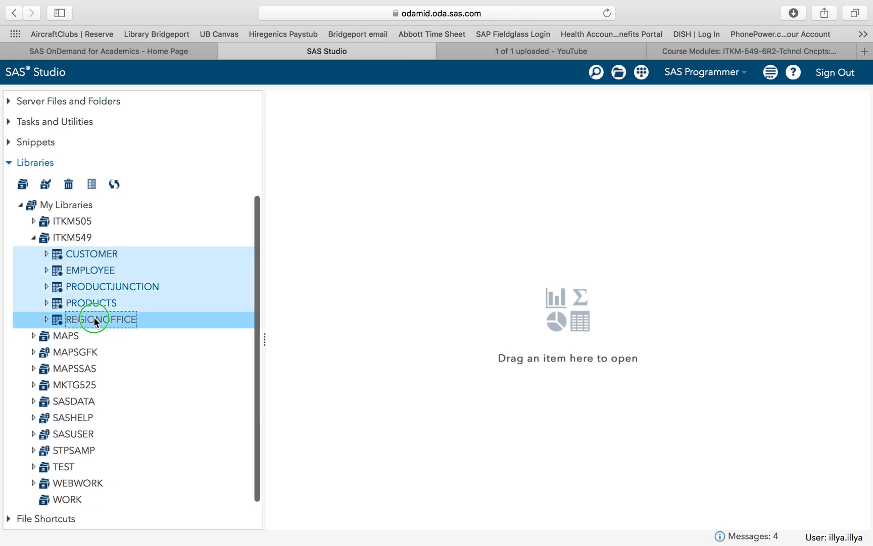
click(69, 184)
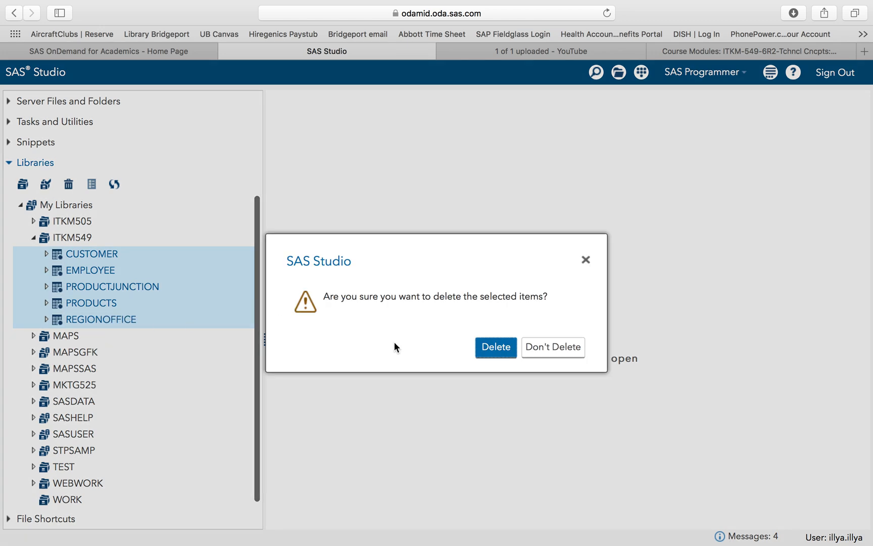
click(495, 347)
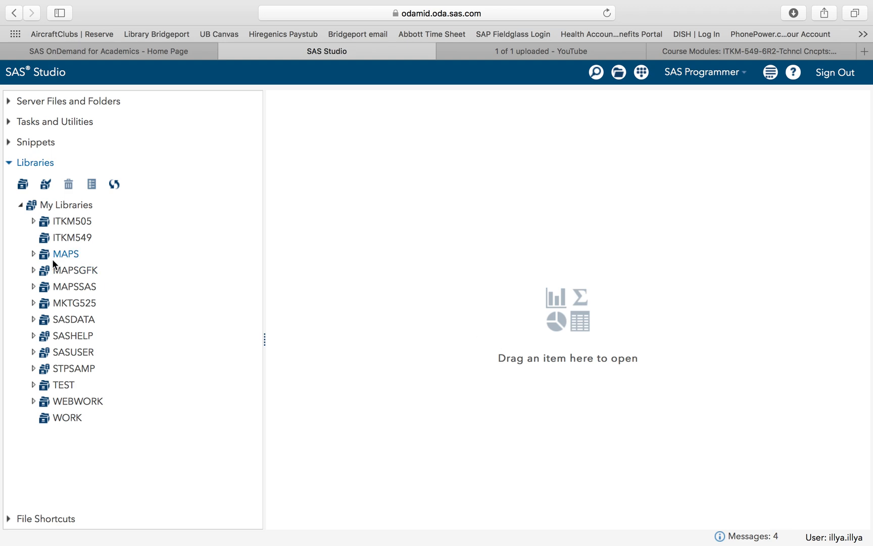
click(73, 237)
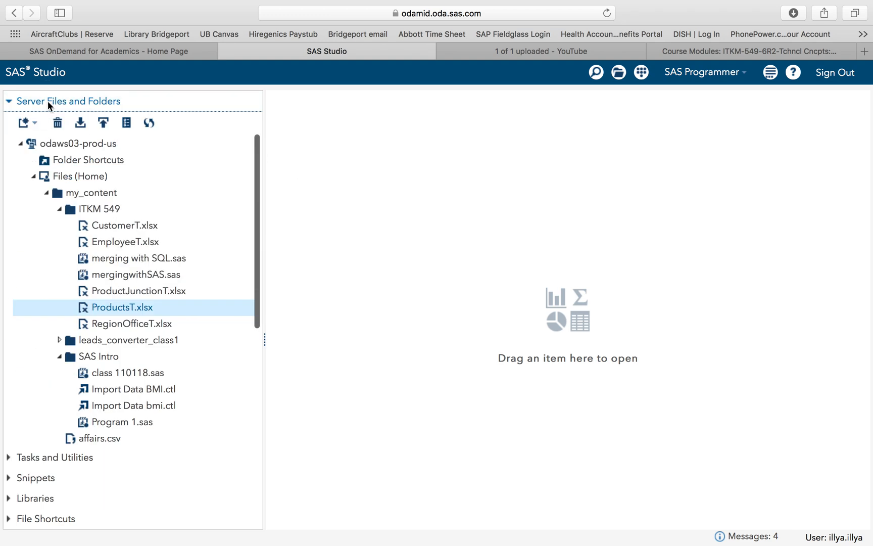
- Expand Tasks and Utilities and select the Import Data utility
click(101, 209)
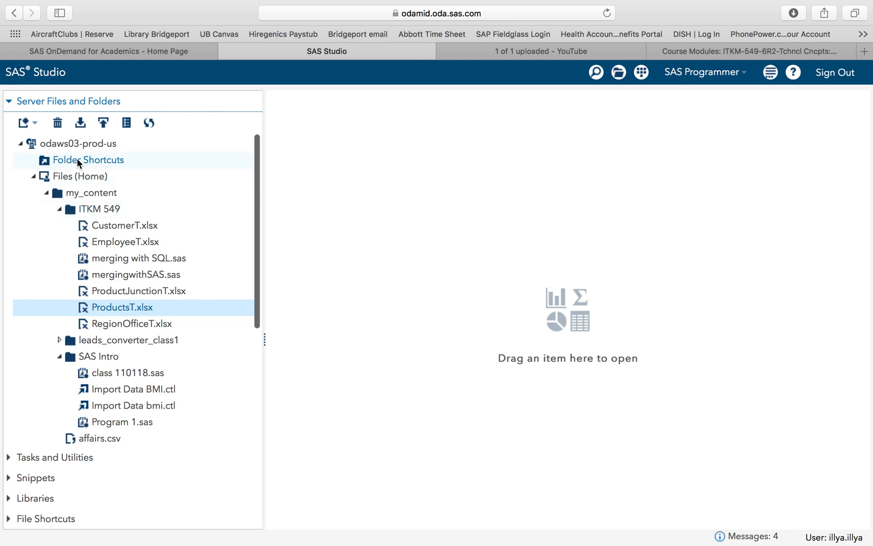
click(101, 209)
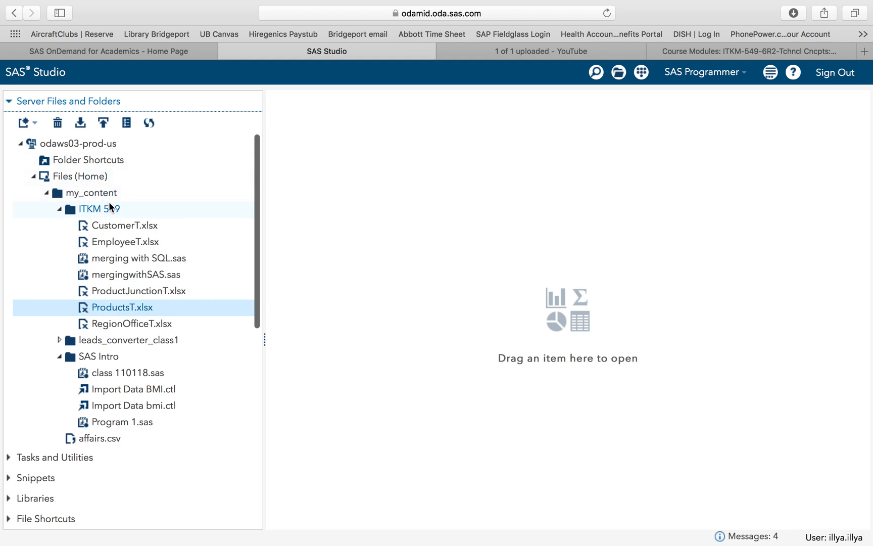
mouse_move(430, 271)
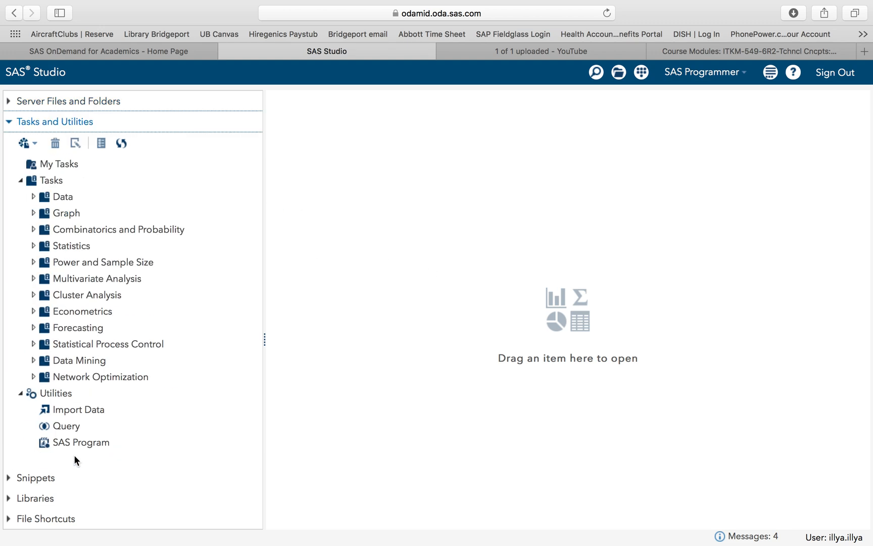
click(79, 409)
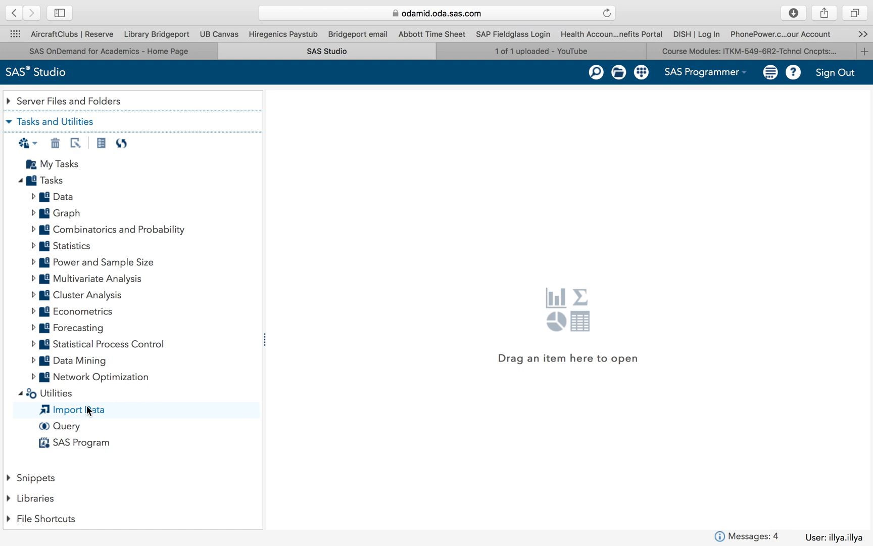
mouse_move(89, 416)
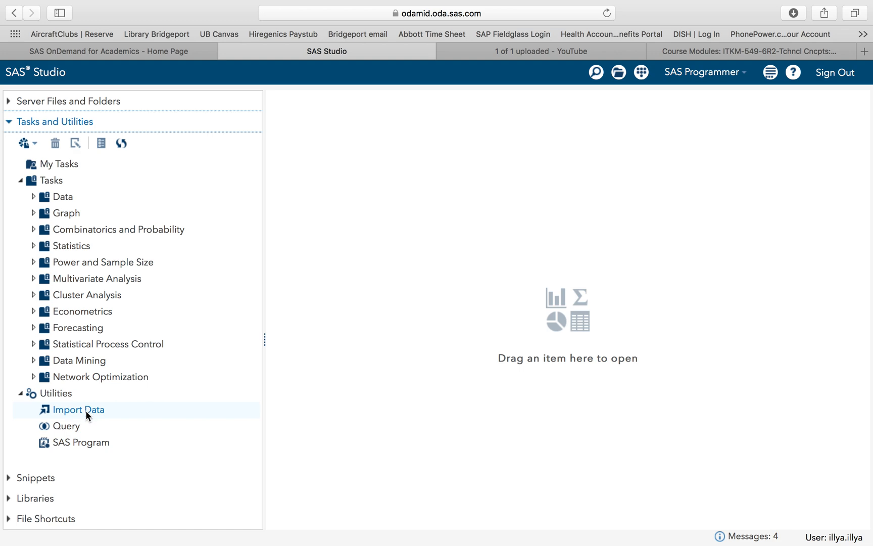
click(77, 409)
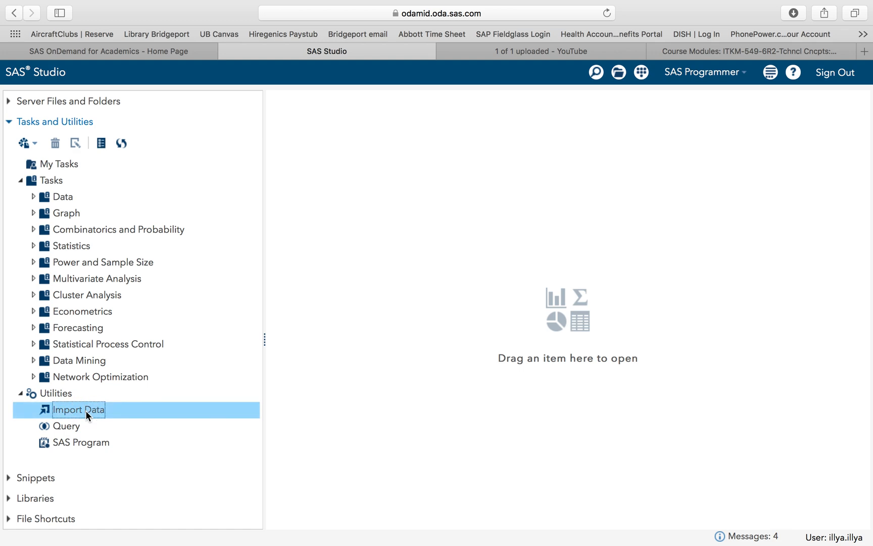
- Start a new Import Data task with CustomerT.xlsx from the ITKM 549 folder as source
double_click(80, 410)
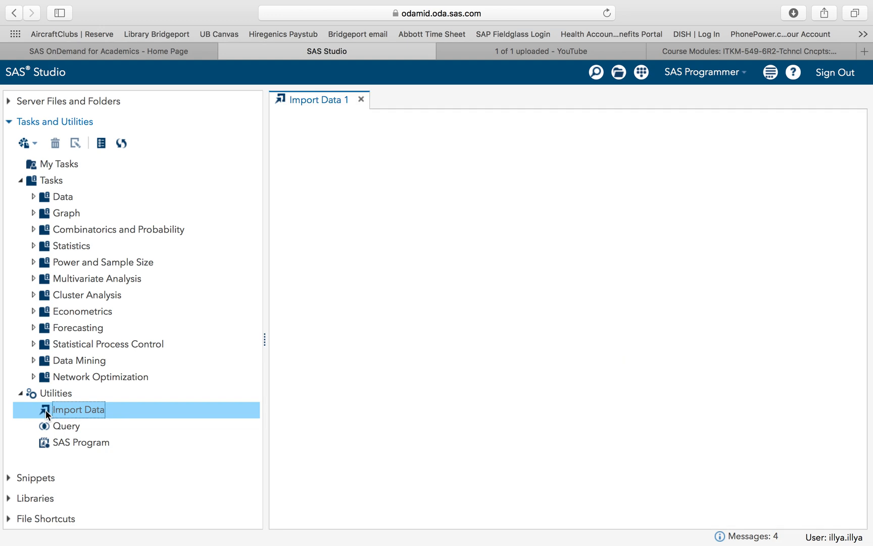
double_click(77, 410)
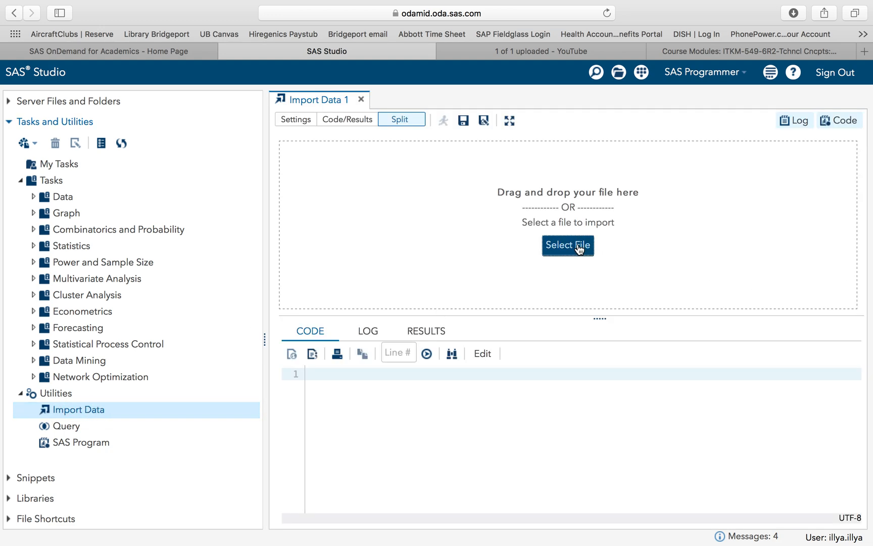
mouse_move(684, 189)
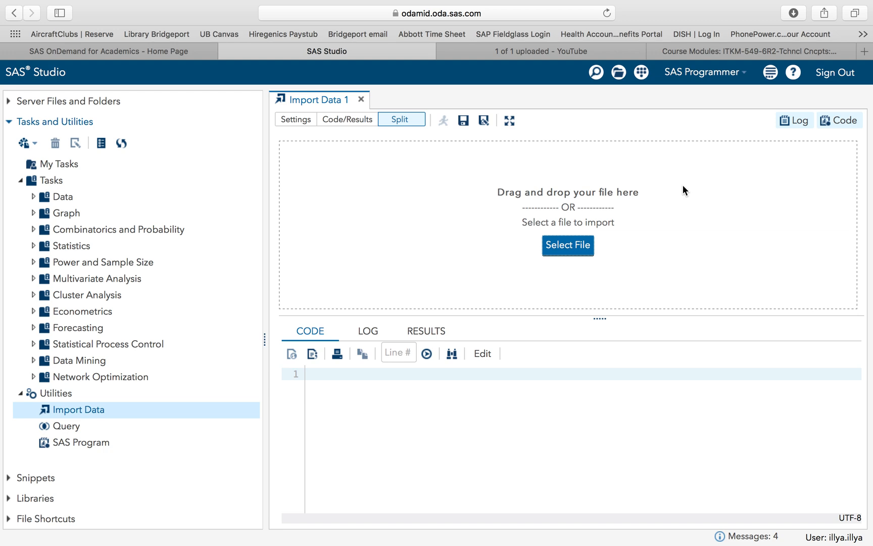
mouse_move(607, 224)
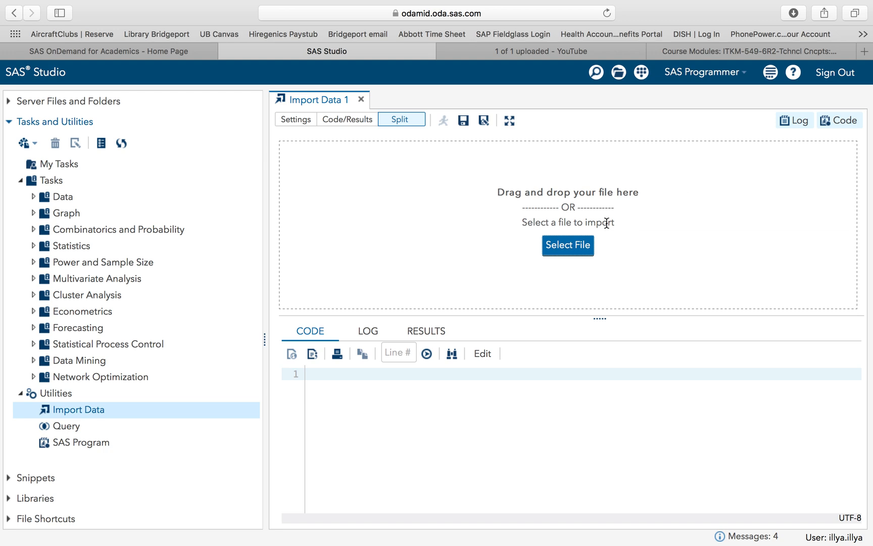
click(567, 245)
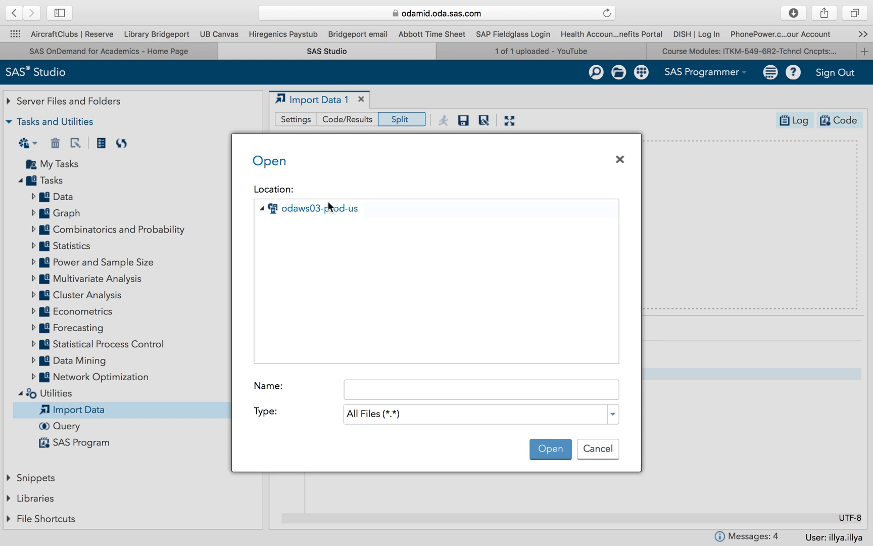
click(318, 208)
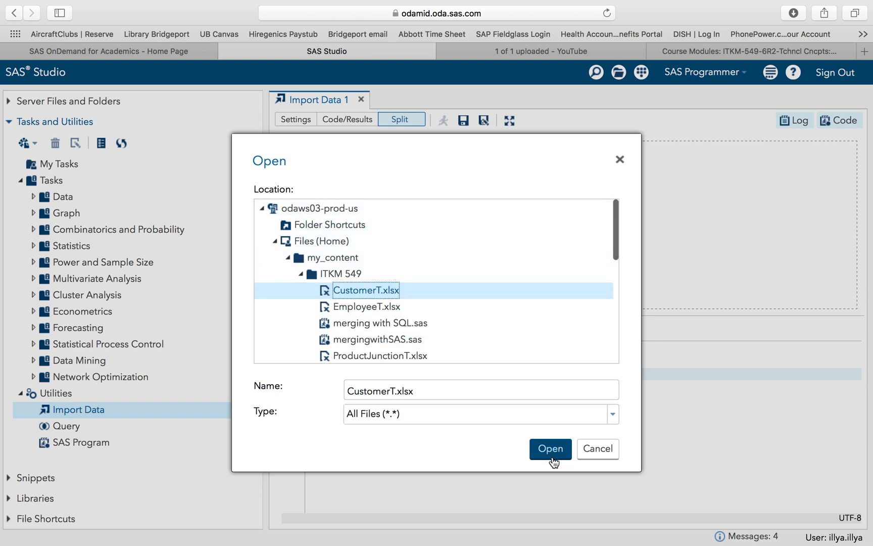
click(548, 449)
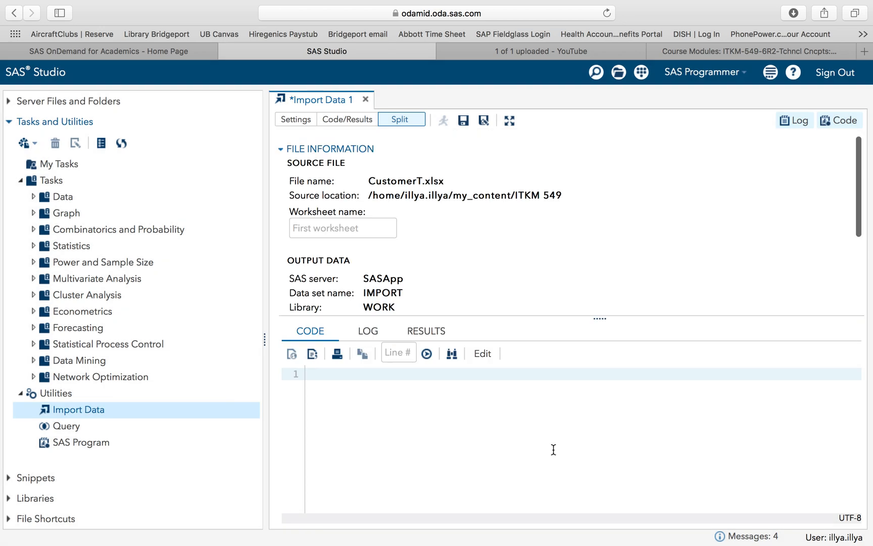
- Review the generated PROC IMPORT code's OUT=WORK.IMPORT line and expand the Libraries list
click(443, 120)
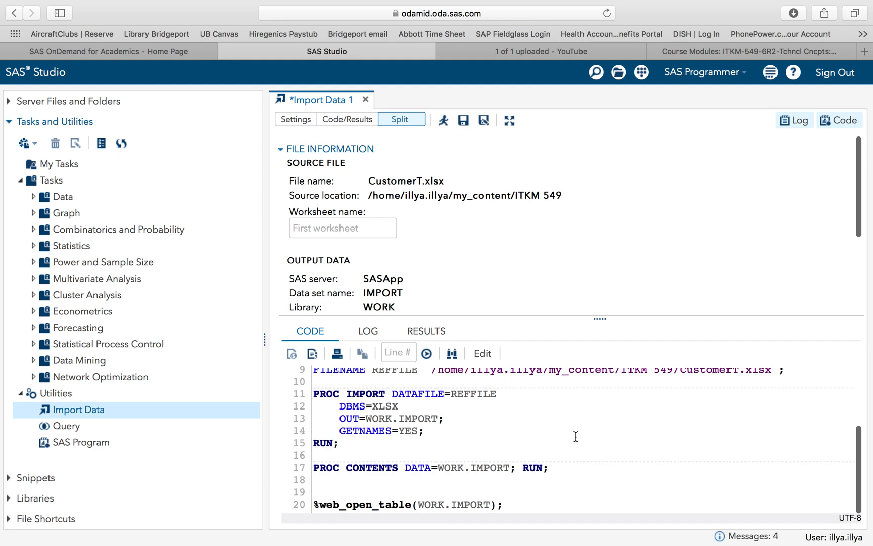
mouse_move(513, 253)
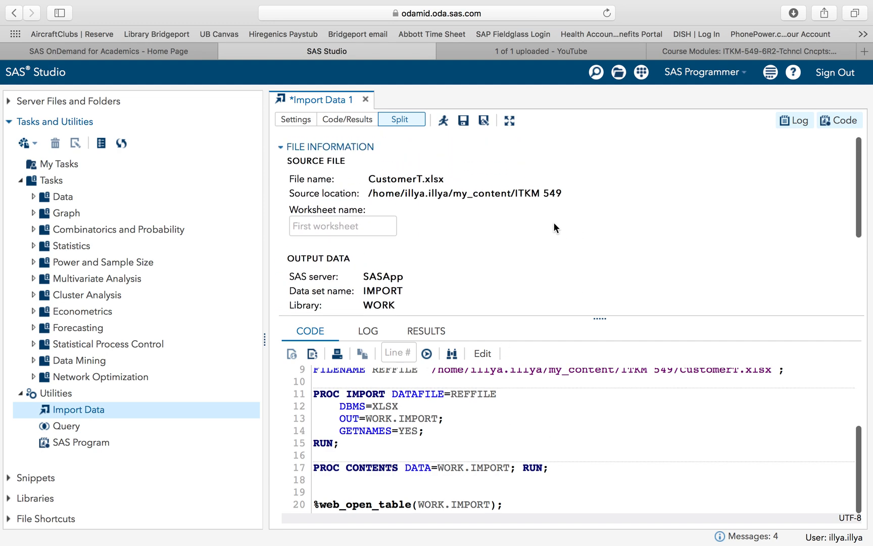
scroll(down, 3)
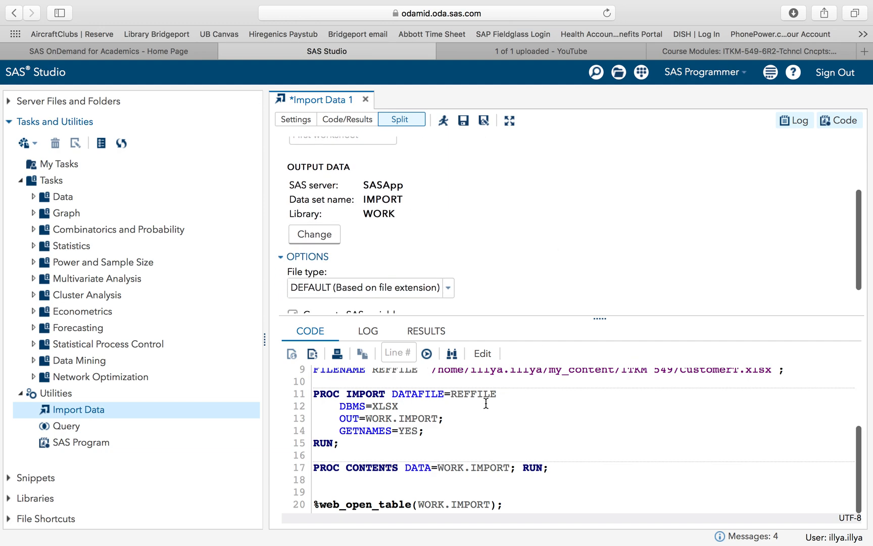
mouse_move(478, 415)
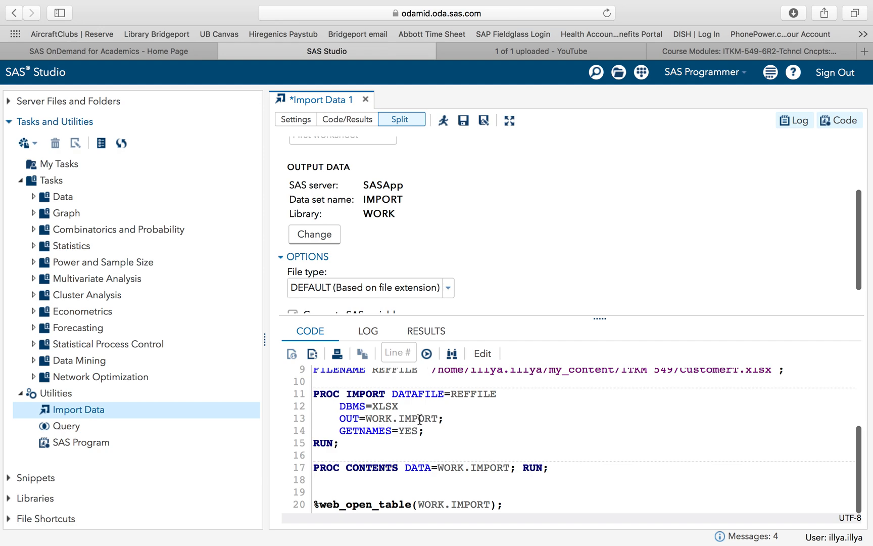
click(390, 418)
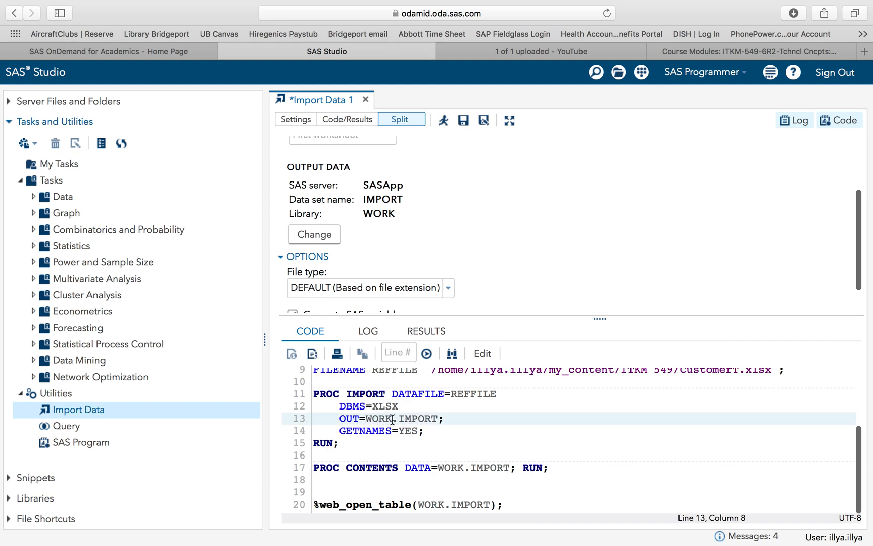
mouse_move(407, 431)
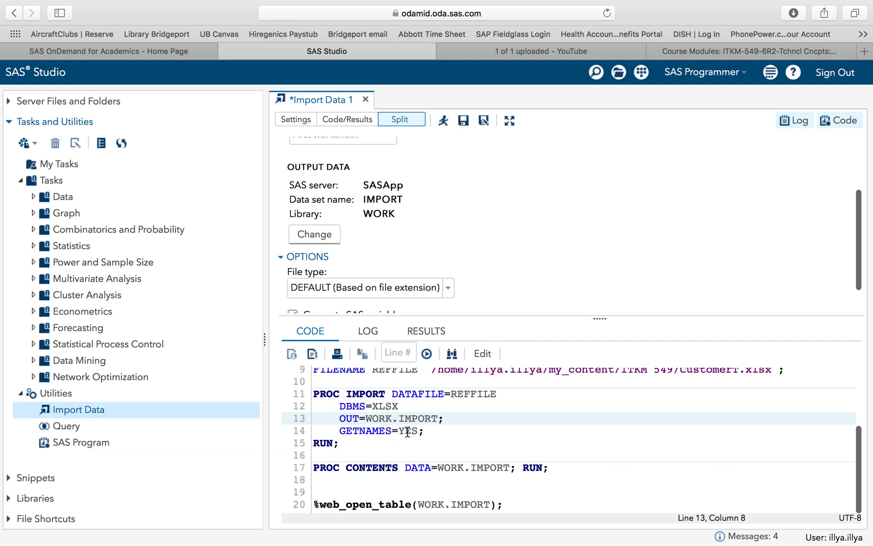
mouse_move(412, 430)
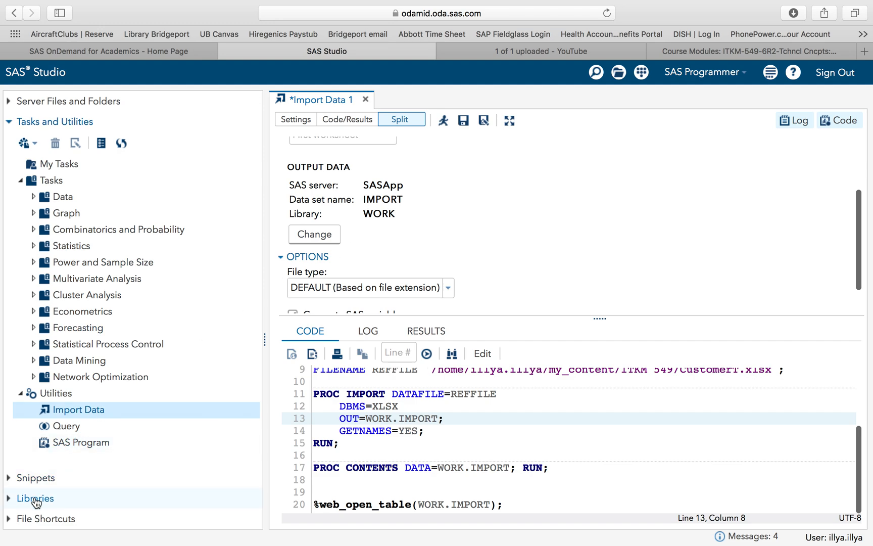
click(35, 498)
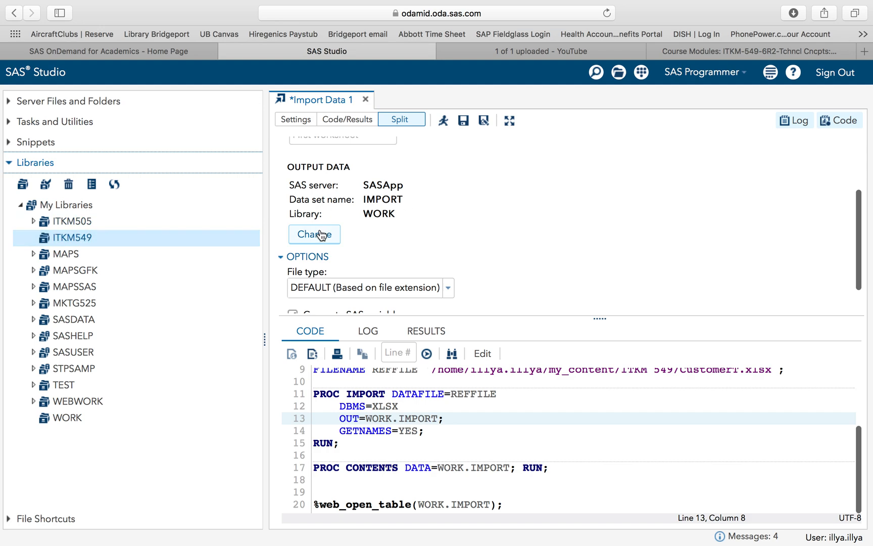
- Reopen the output location choice and select ITKM549 as the output library
click(314, 233)
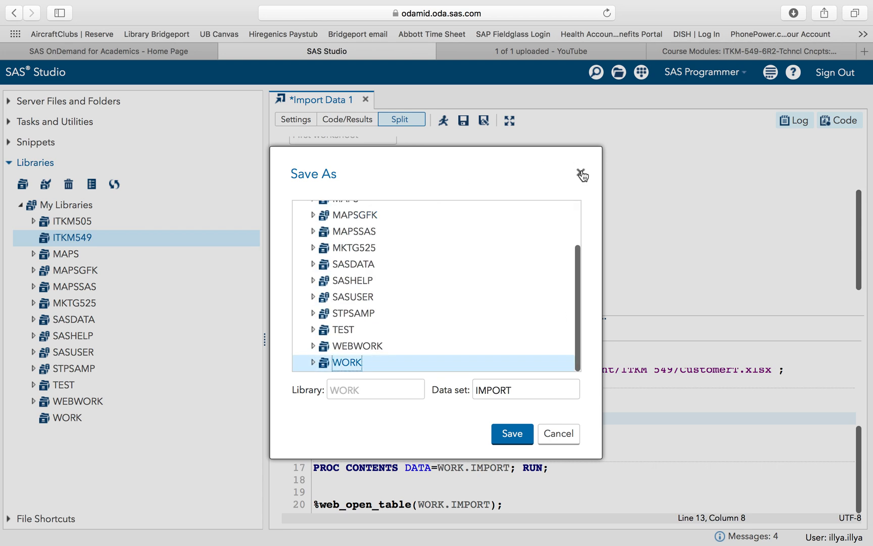
click(582, 172)
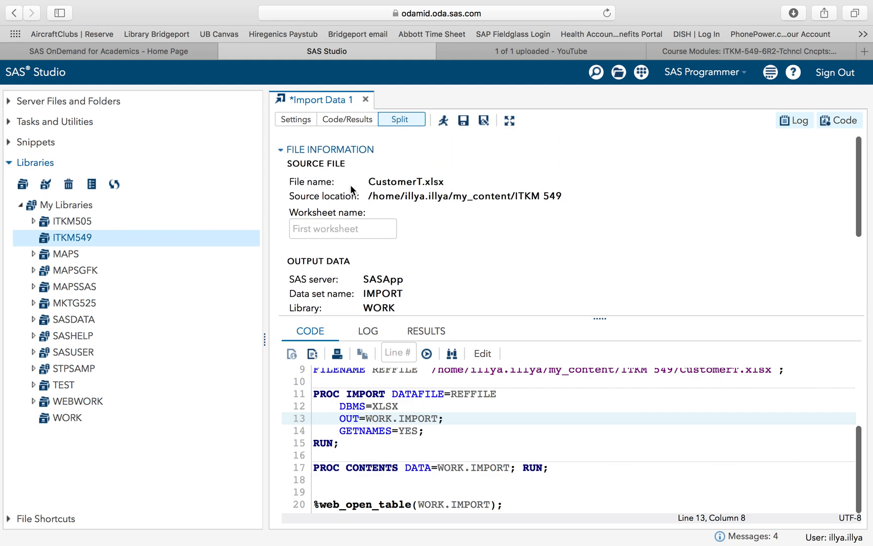
drag(600, 319, 589, 388)
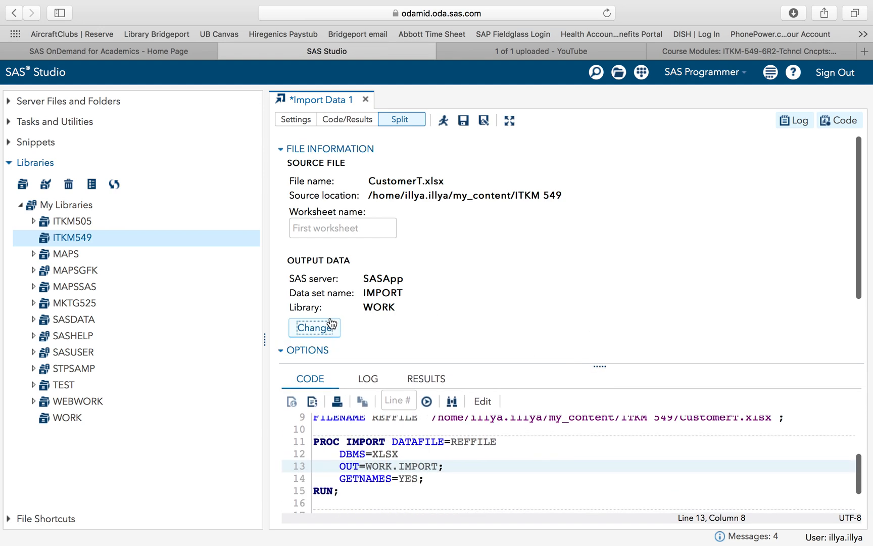
click(313, 326)
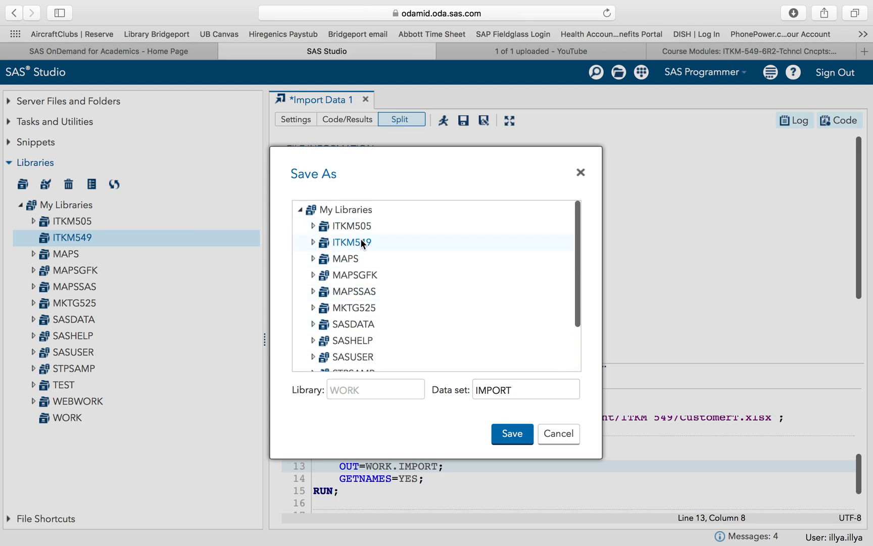
click(351, 242)
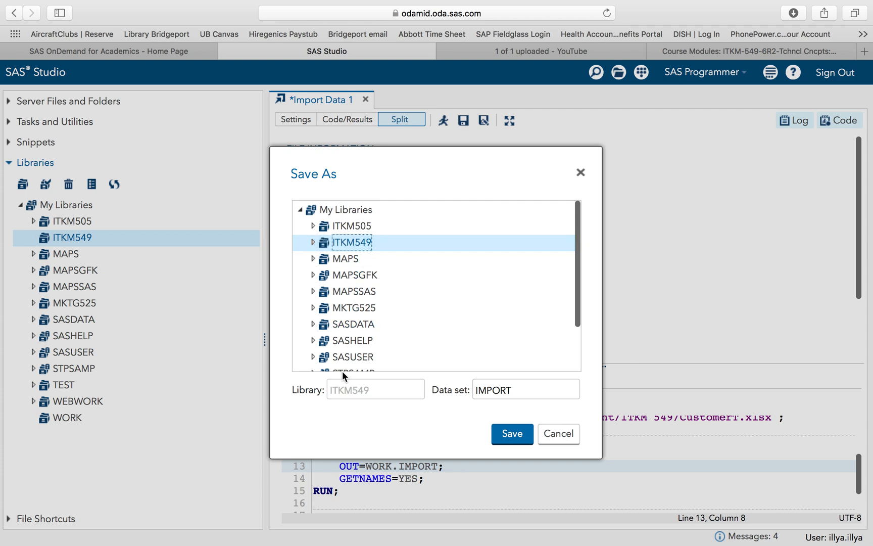
mouse_move(359, 404)
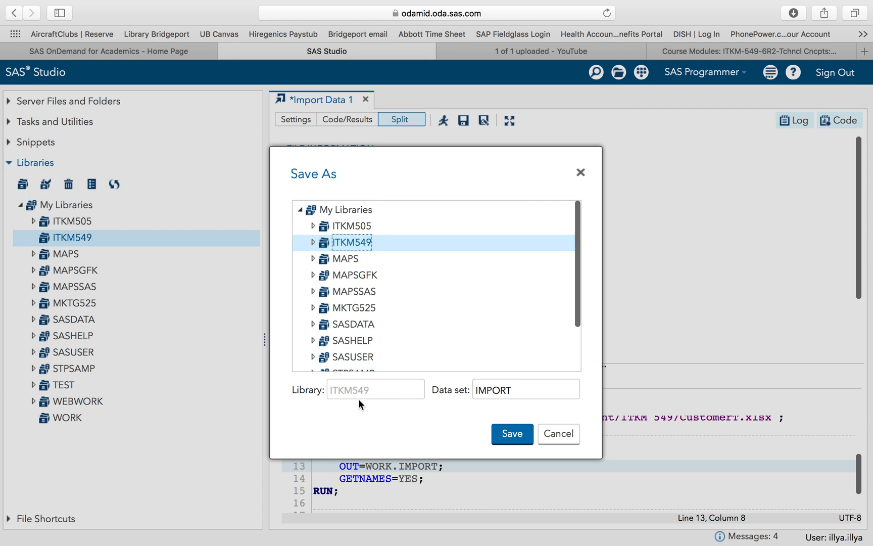
mouse_move(343, 402)
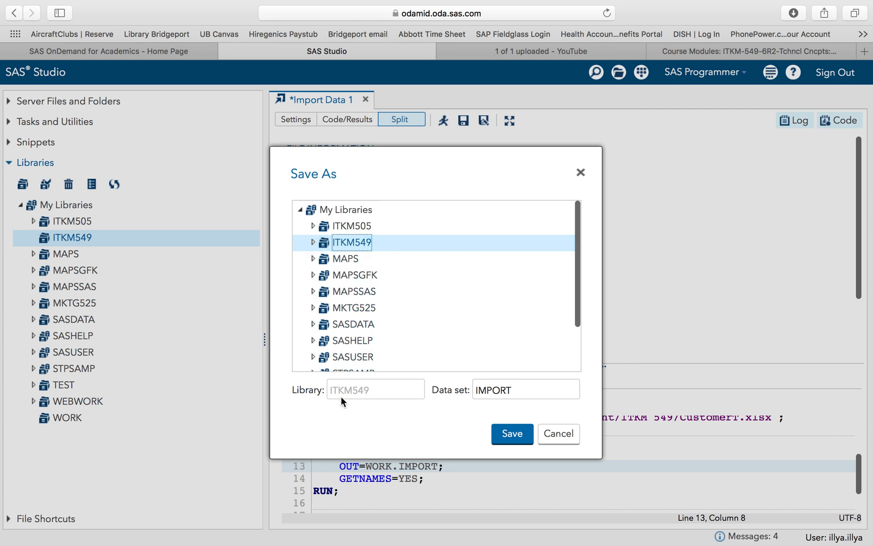
- Replace the output data set name with 'customer', correcting a misspelling
click(524, 389)
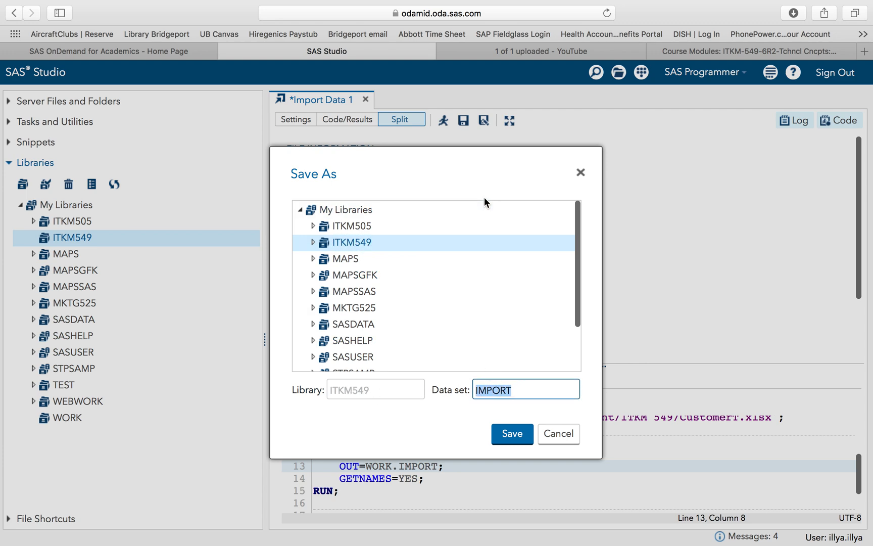
drag(484, 202, 733, 149)
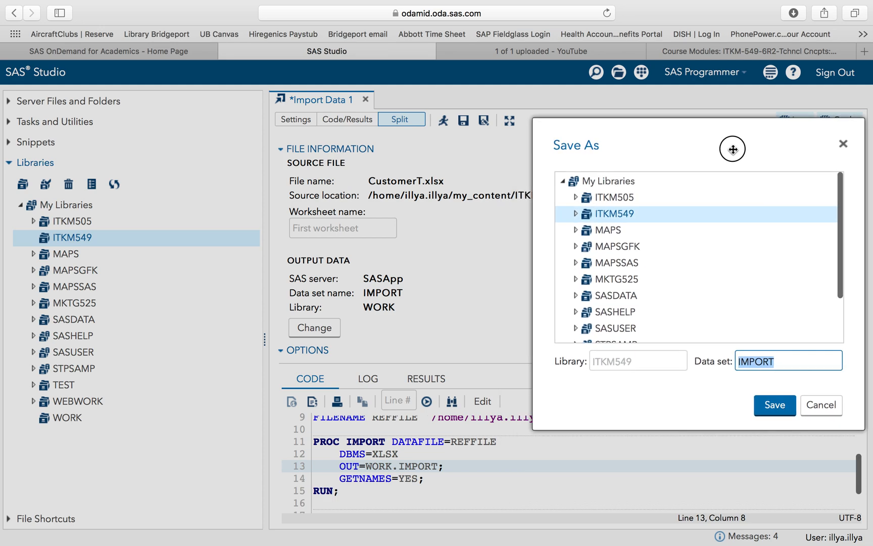
drag(733, 148, 637, 287)
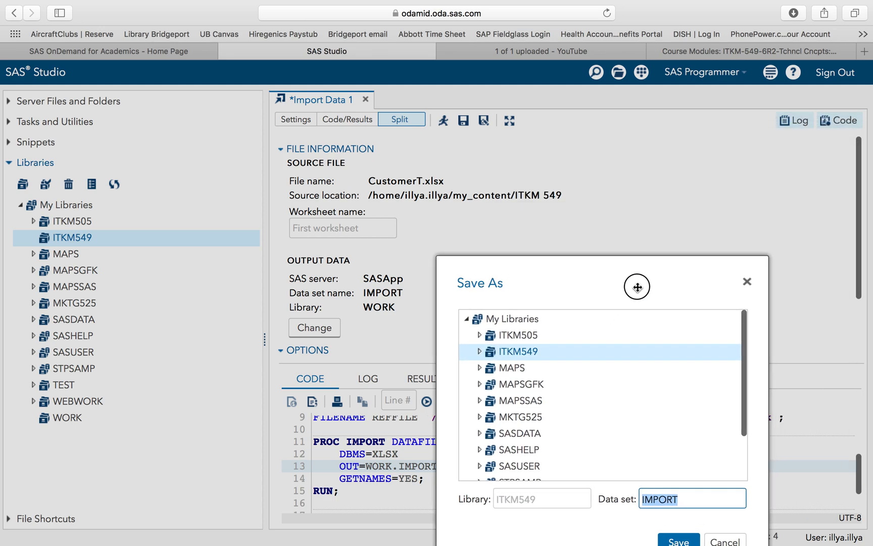
drag(636, 286, 585, 196)
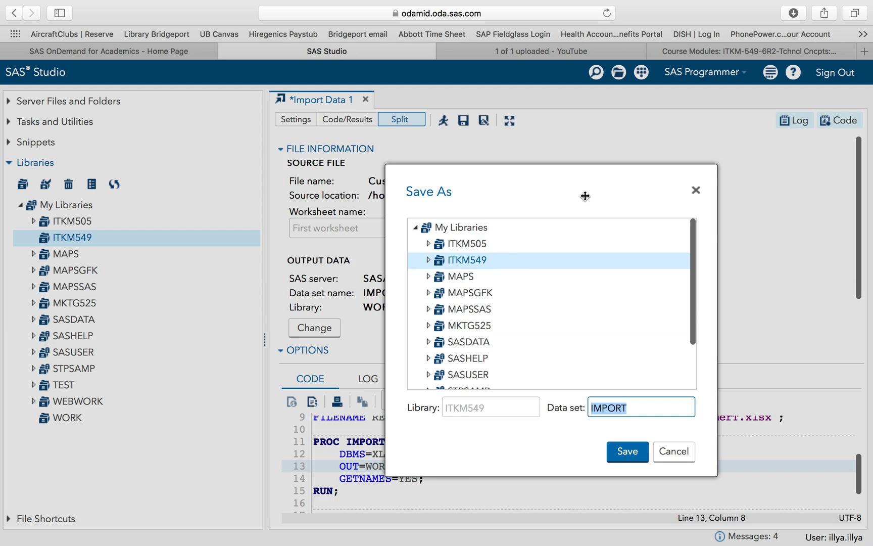
text(cusatomer)
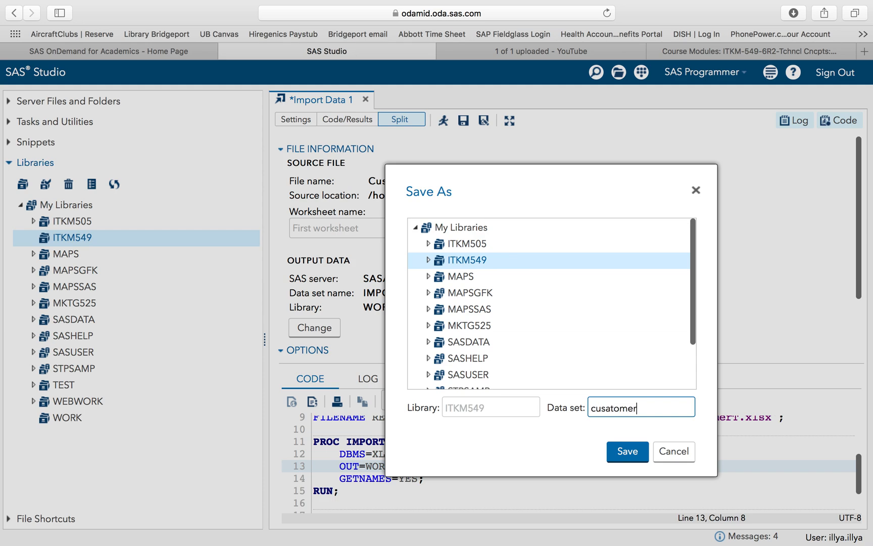
key(Backspace)
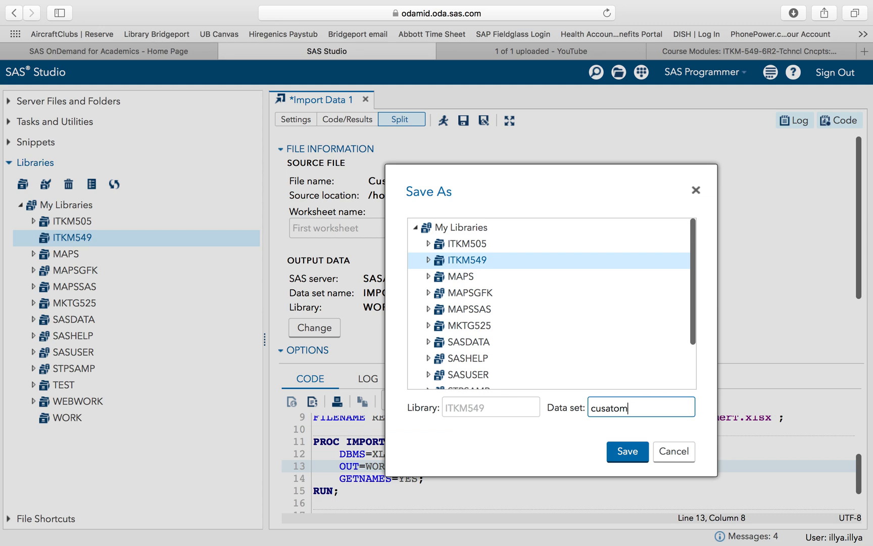
text(customer)
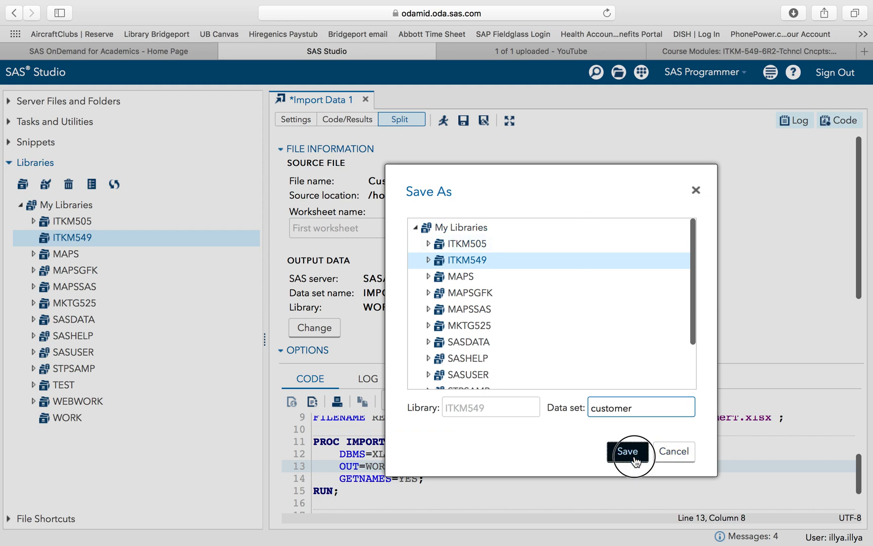
- Run the import into ITKM549.CUSTOMER, check it under the library and show its log
click(626, 451)
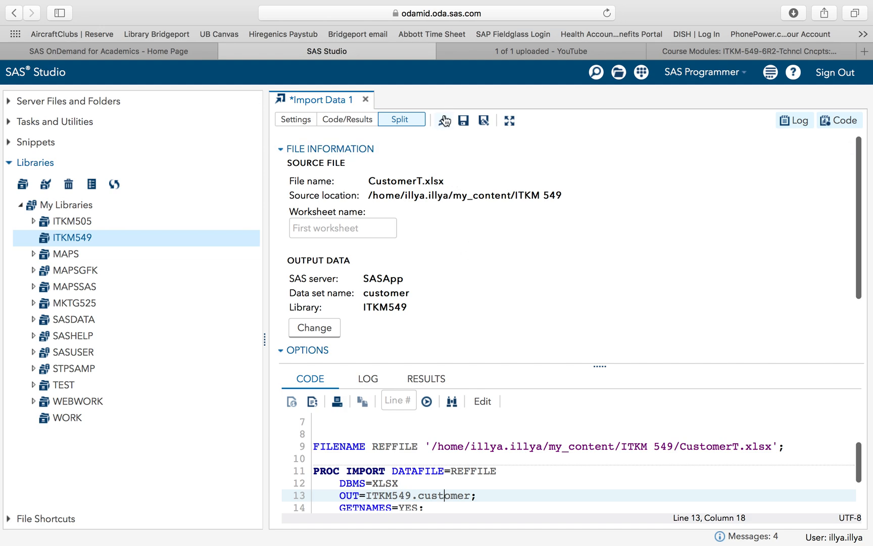
click(427, 401)
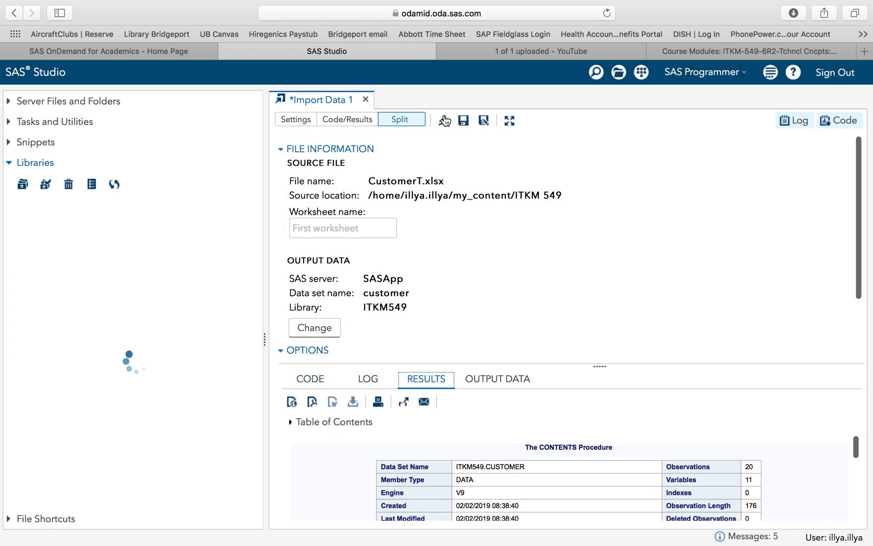
click(73, 237)
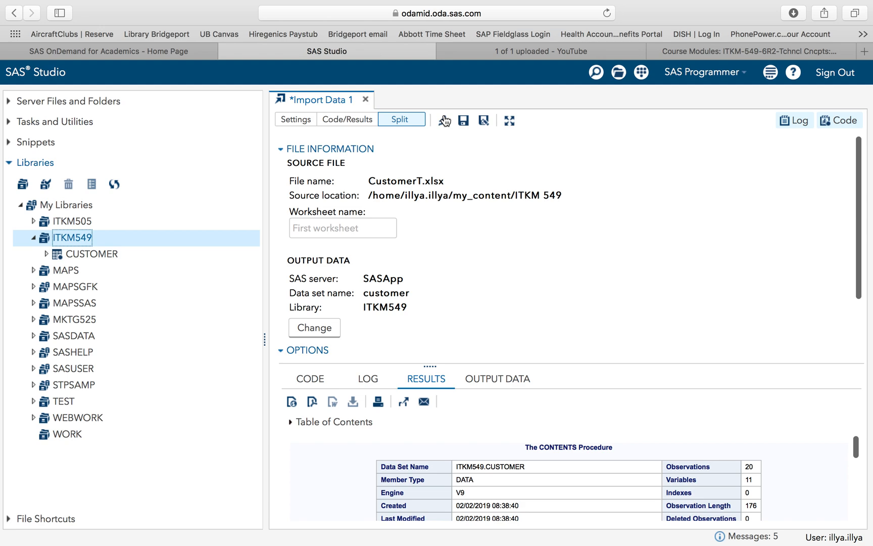
mouse_move(737, 459)
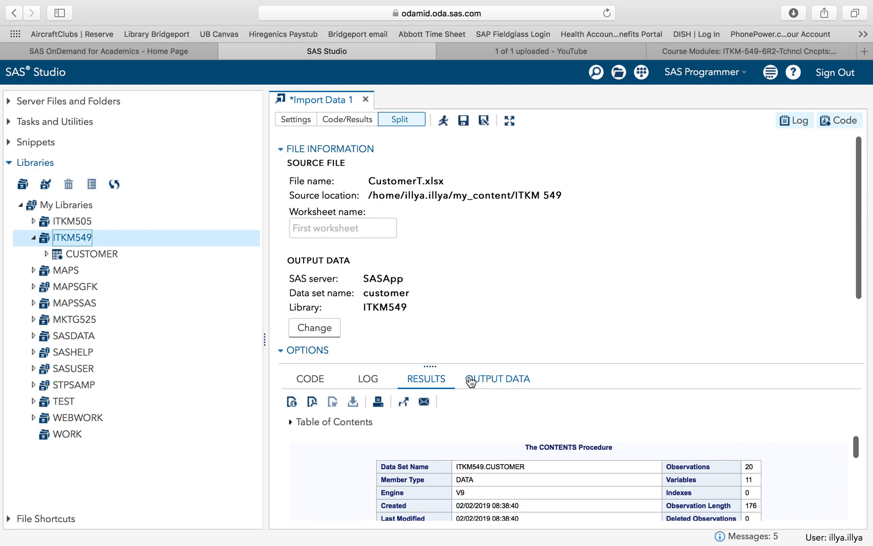
click(368, 379)
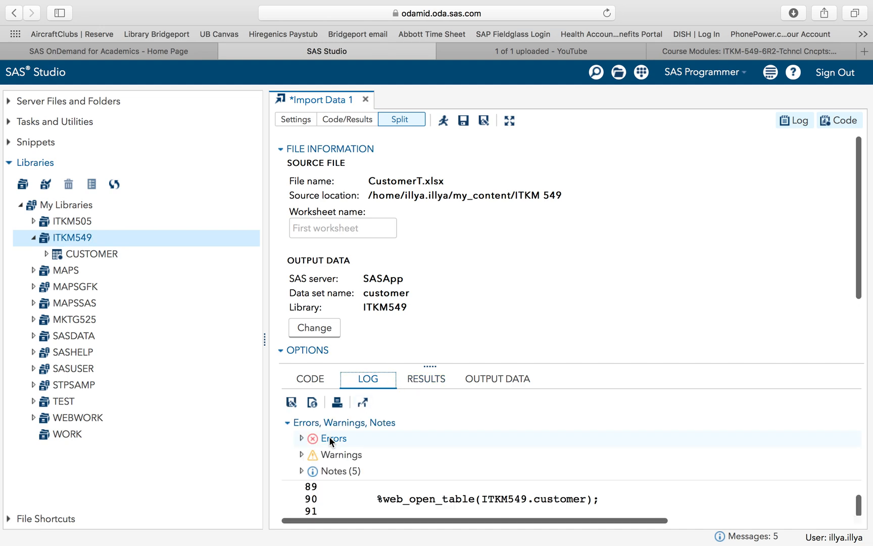
mouse_move(340, 455)
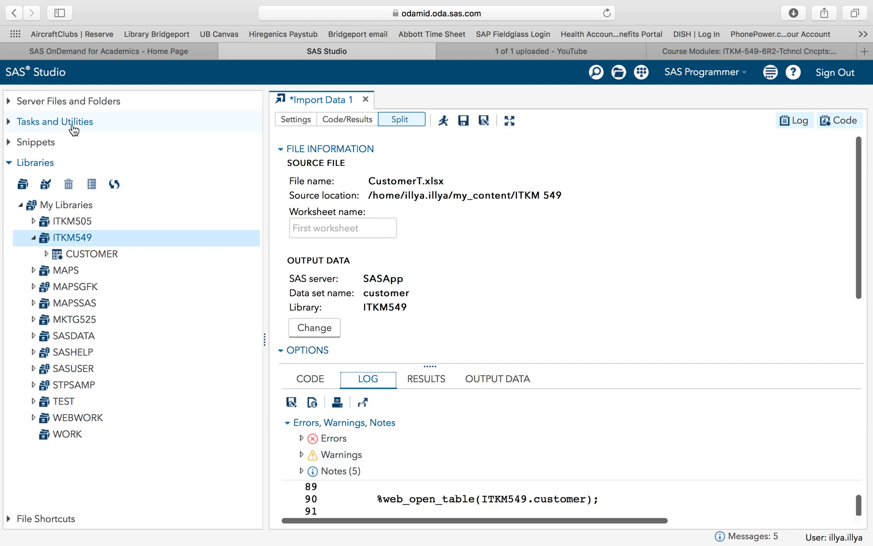
mouse_move(367, 100)
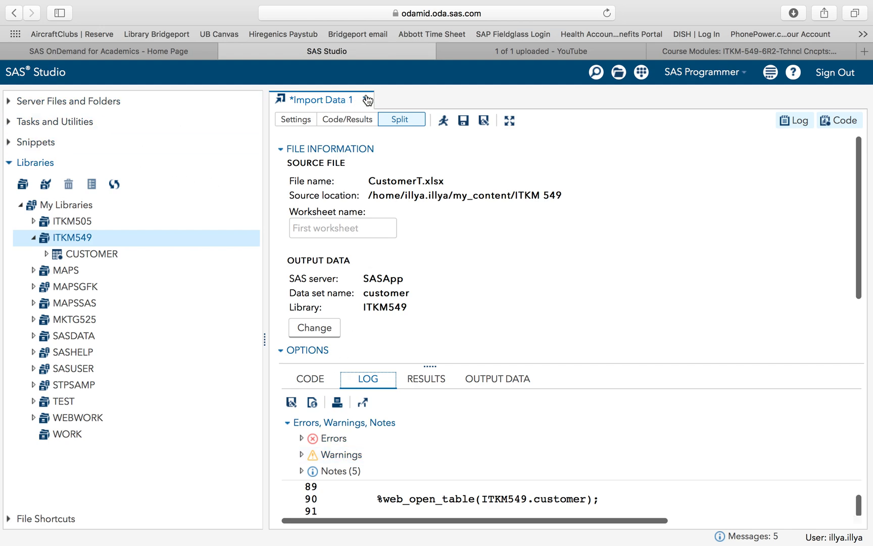
- Close the customer import and start a new import with EmployeeT.xlsx as source
click(368, 100)
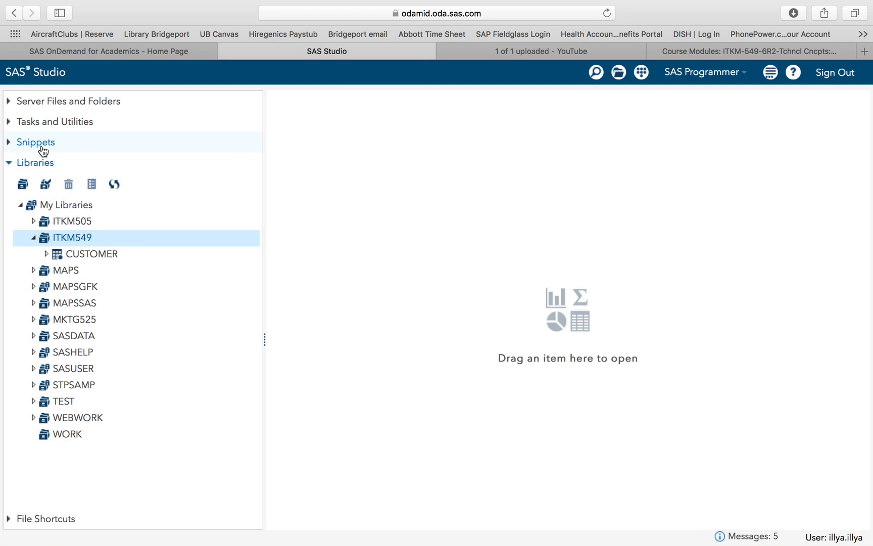
click(54, 121)
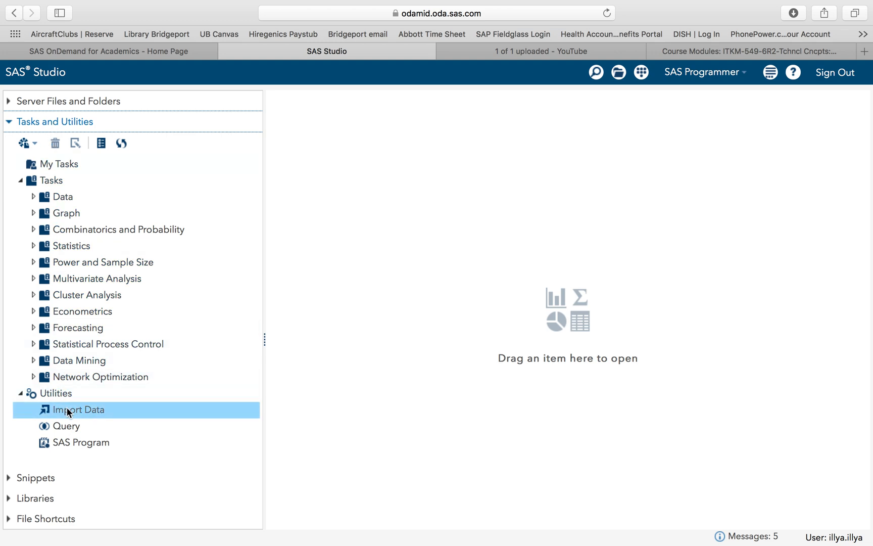
double_click(79, 410)
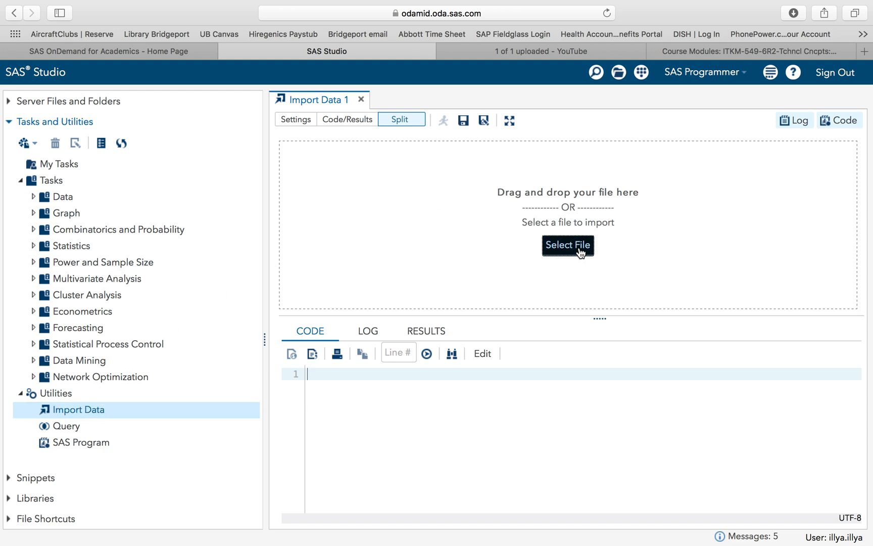
click(567, 245)
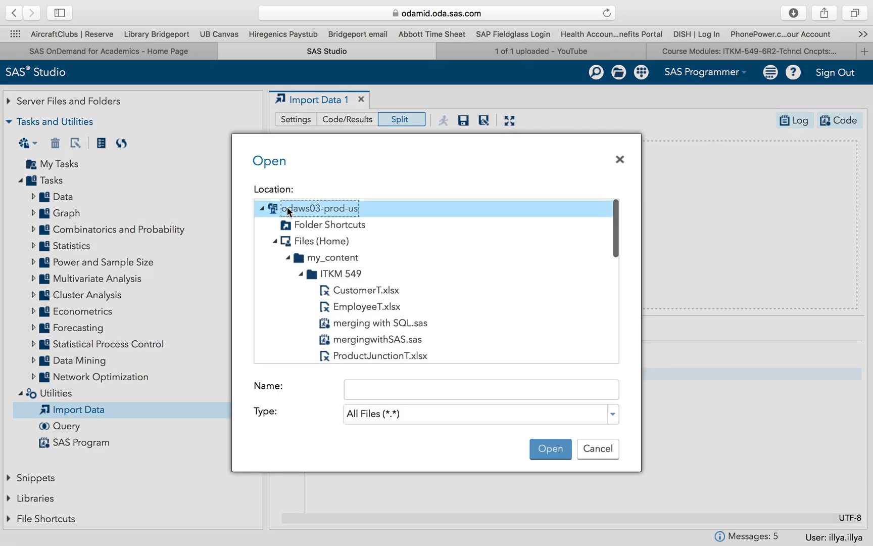
click(367, 306)
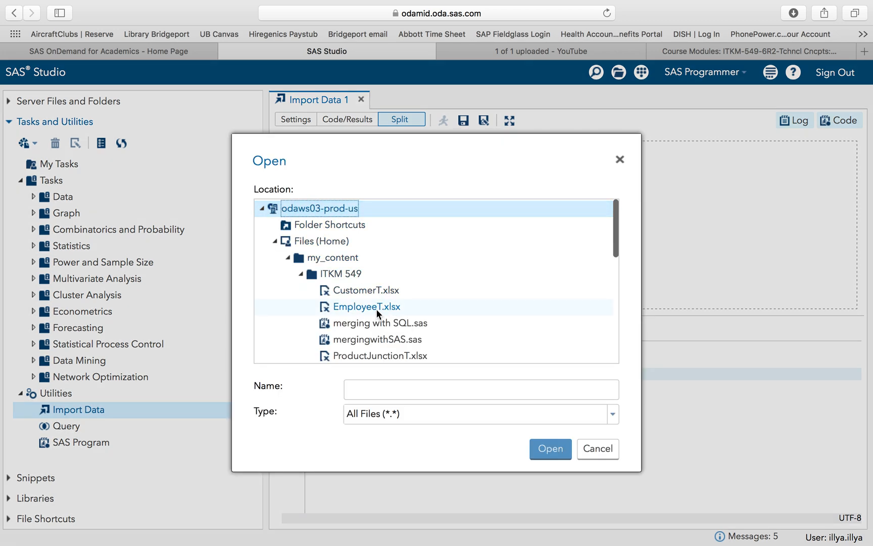
click(549, 449)
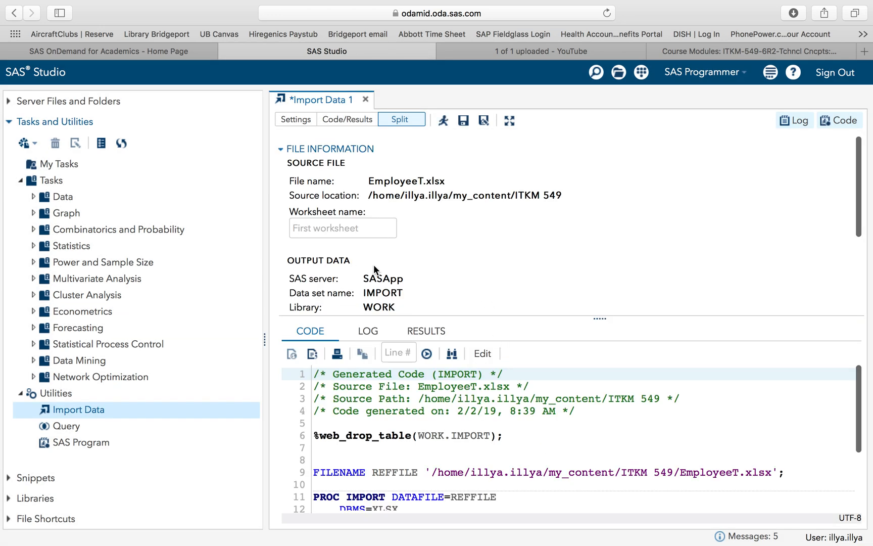
- Set the output to ITKM549 library with data set name 'employee' and save
click(463, 120)
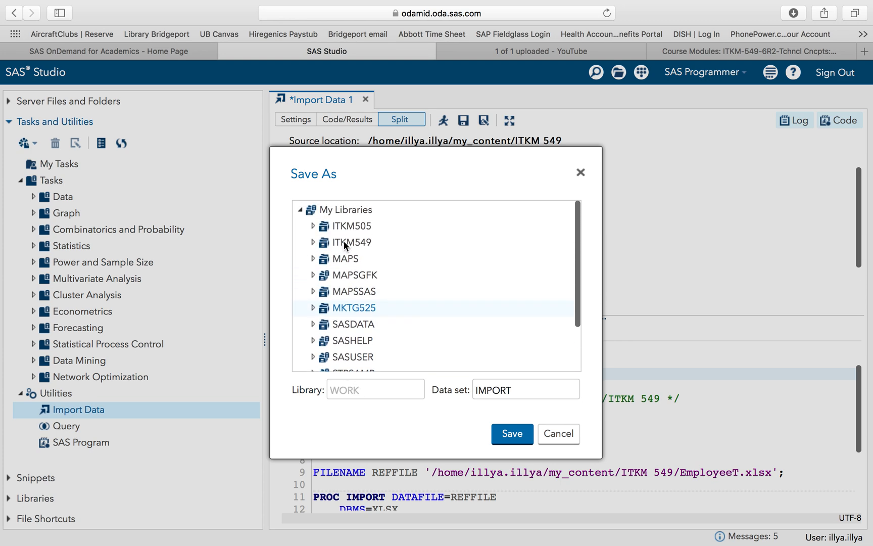
click(350, 242)
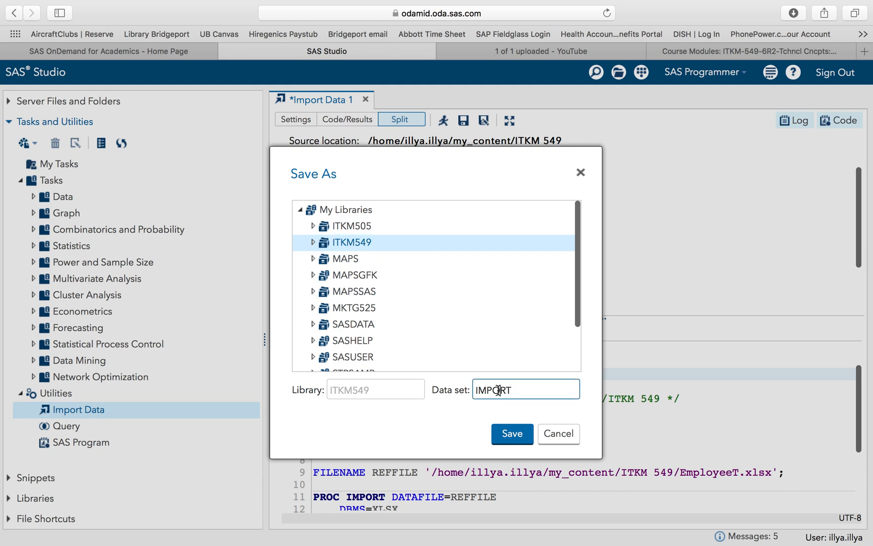
double_click(495, 389)
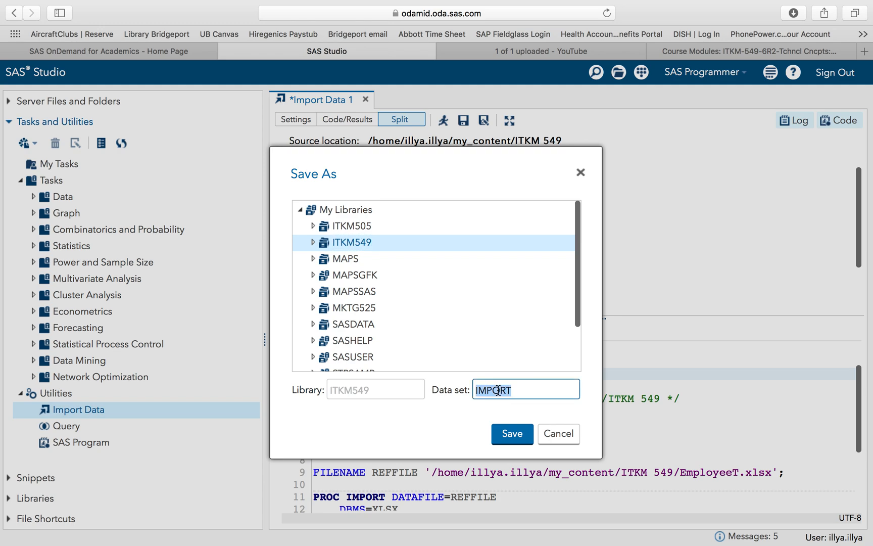
text(employee)
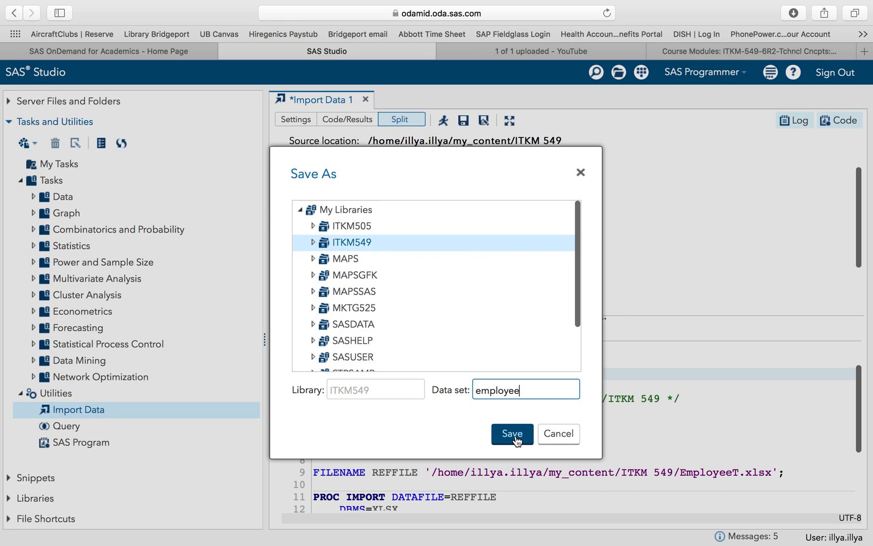
click(510, 434)
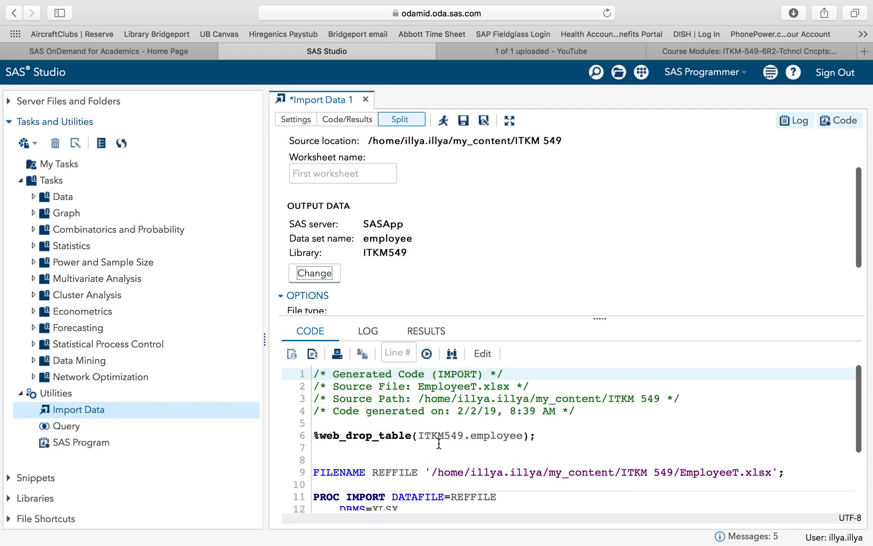
mouse_move(481, 281)
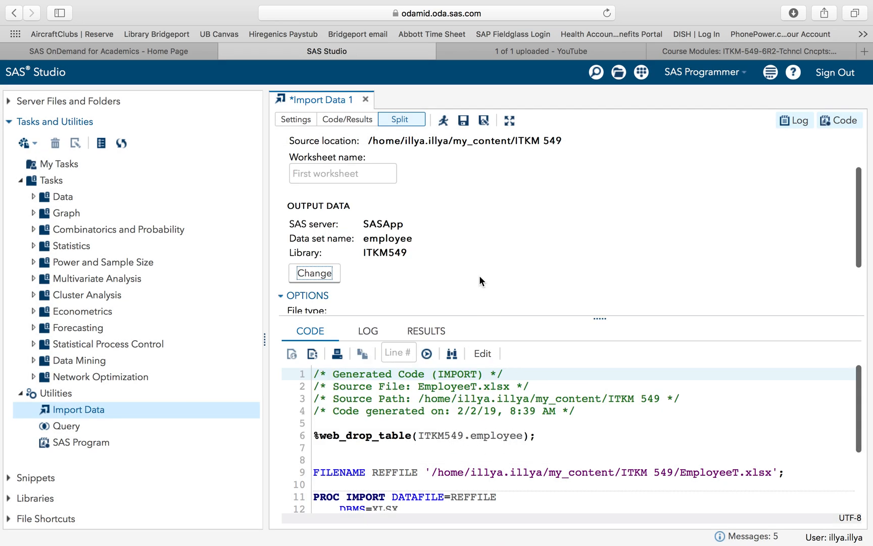
scroll(down, 3)
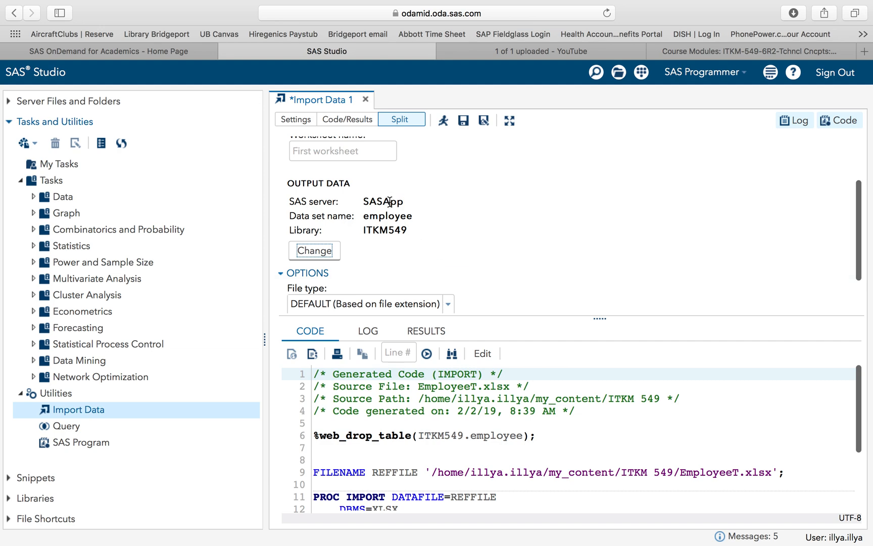
mouse_move(313, 215)
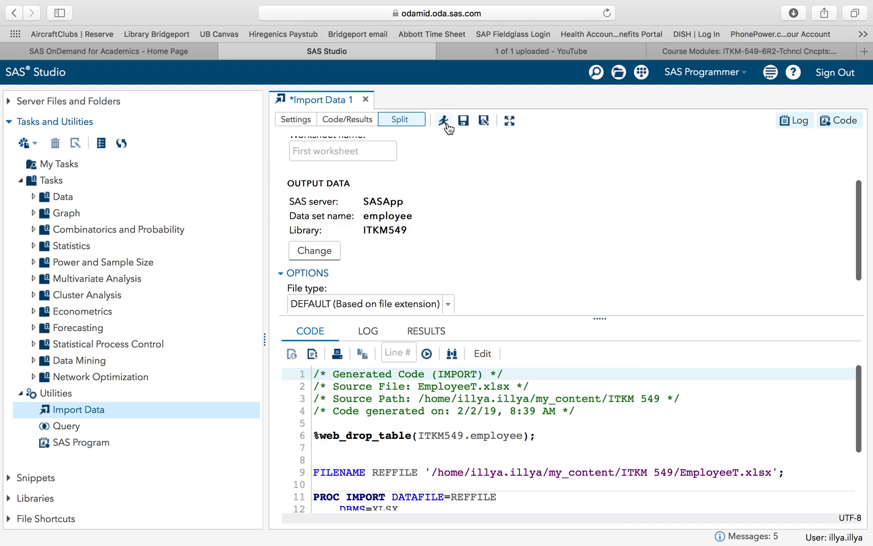
- Run the employee import, creating ITKM549.EMPLOYEE with 14 observations and 8 variables
click(444, 120)
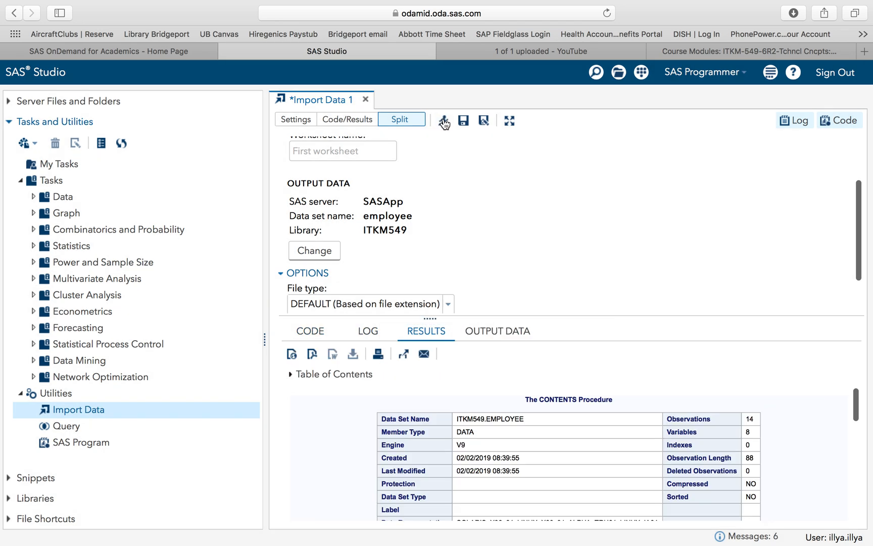
mouse_move(582, 108)
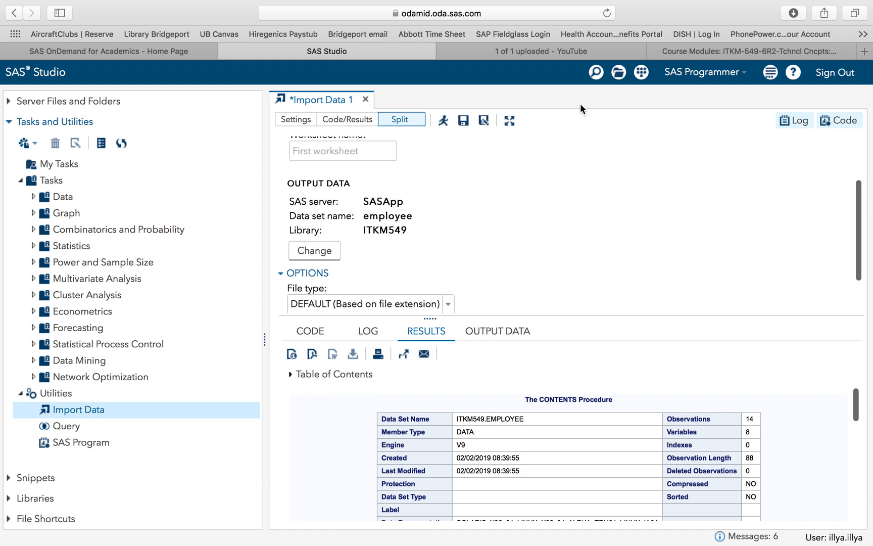
mouse_move(66, 212)
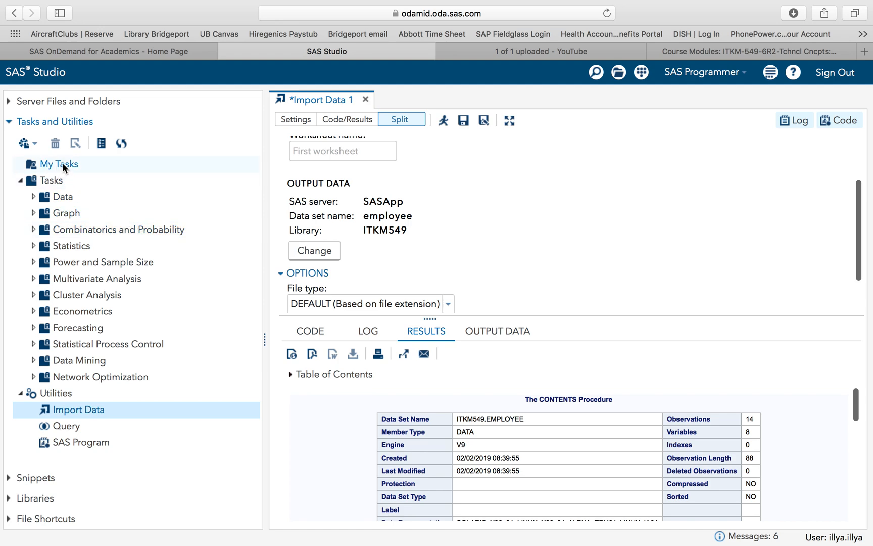
- Close the employee import unsaved and open ProductJunctionT.xlsx as a new import
click(69, 101)
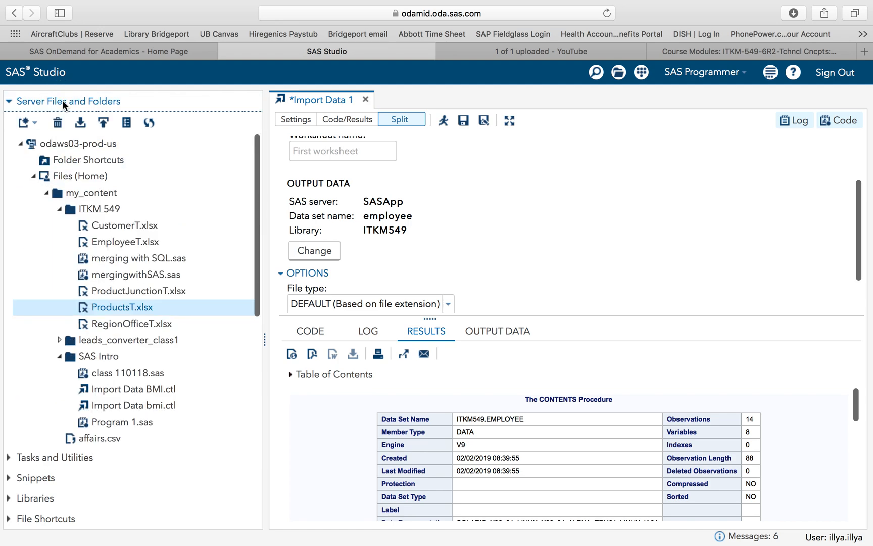
click(102, 209)
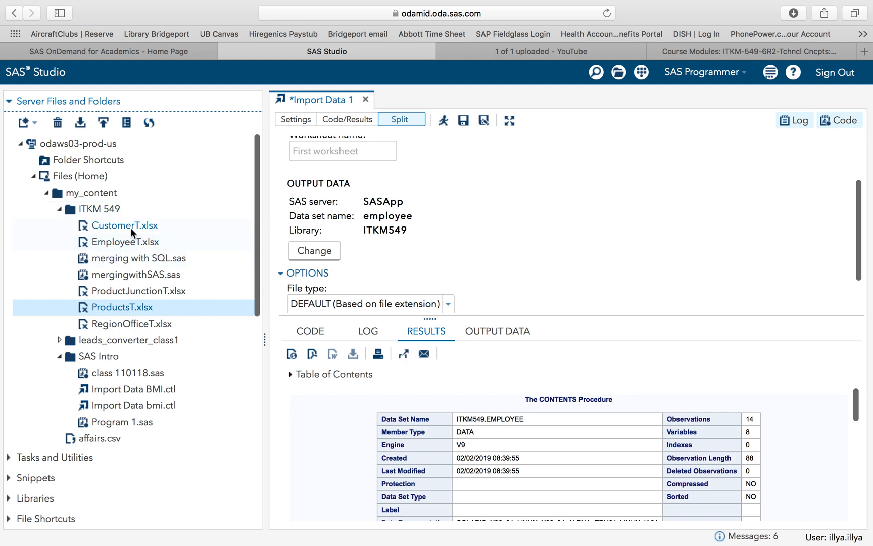
mouse_move(139, 277)
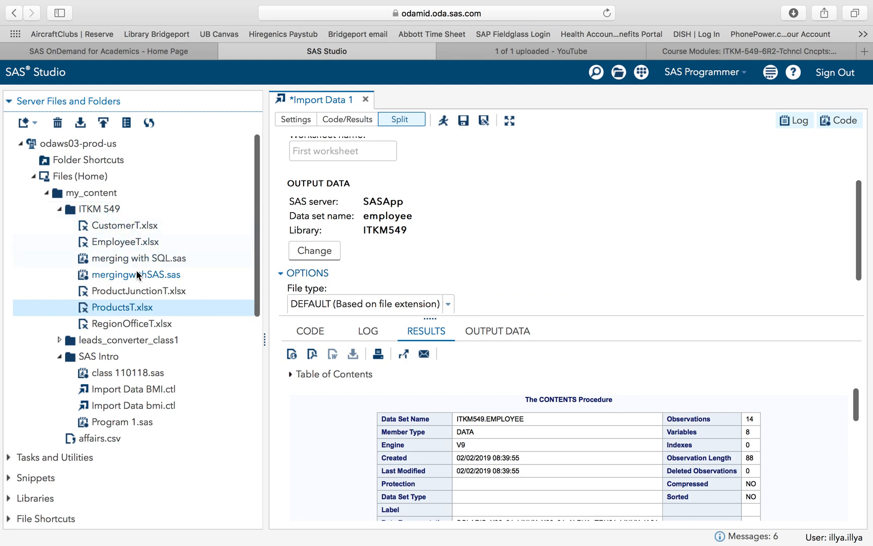
click(141, 290)
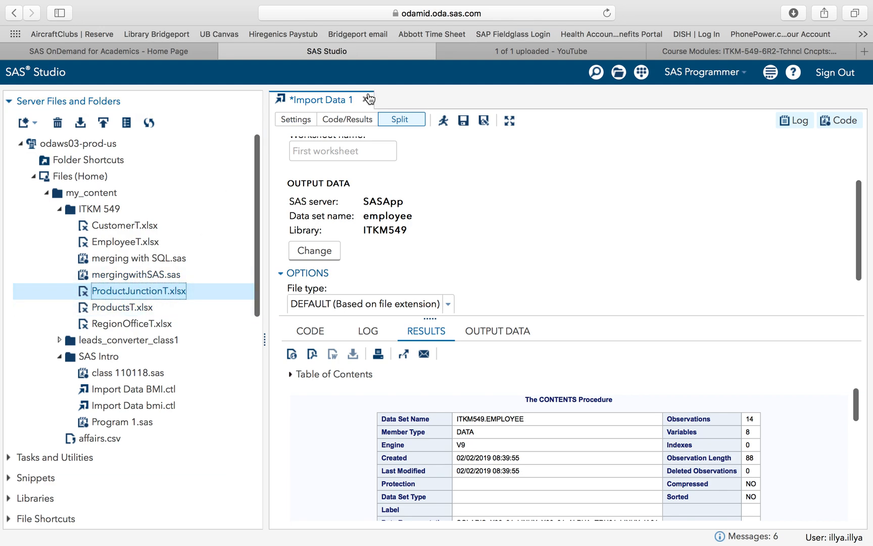
click(366, 99)
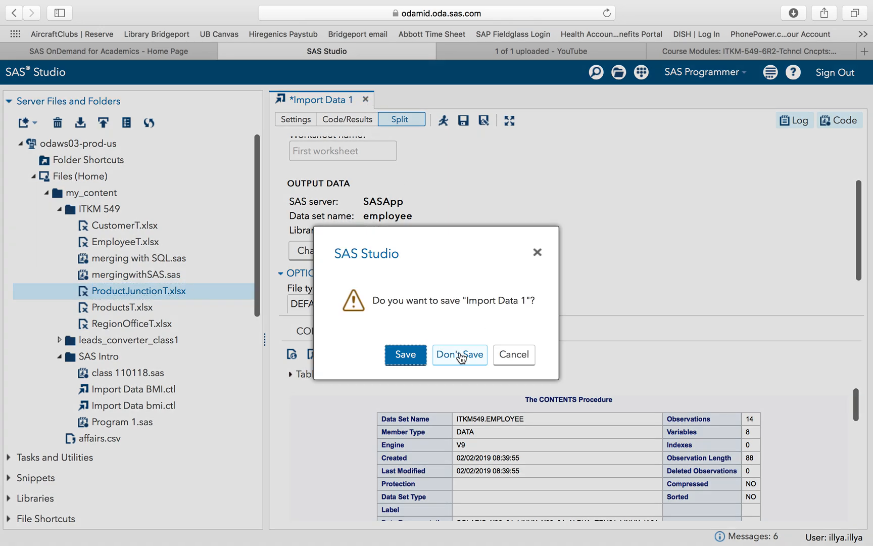
click(458, 355)
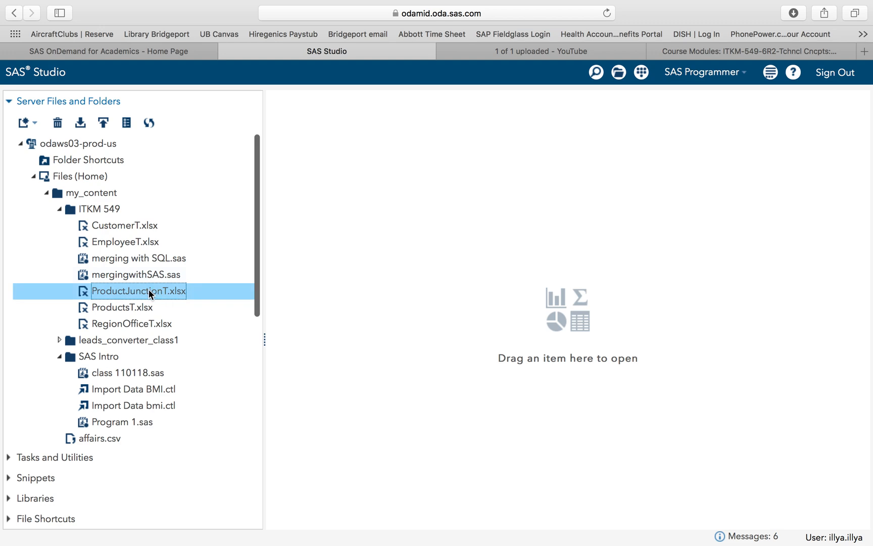
double_click(136, 291)
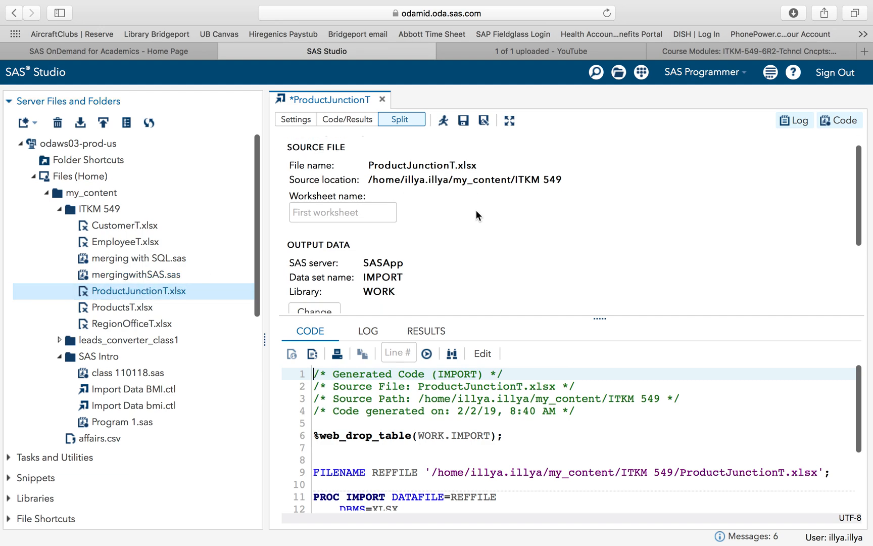
- Set the output to library ITKM549 with data set name productjunction and run the import
click(482, 121)
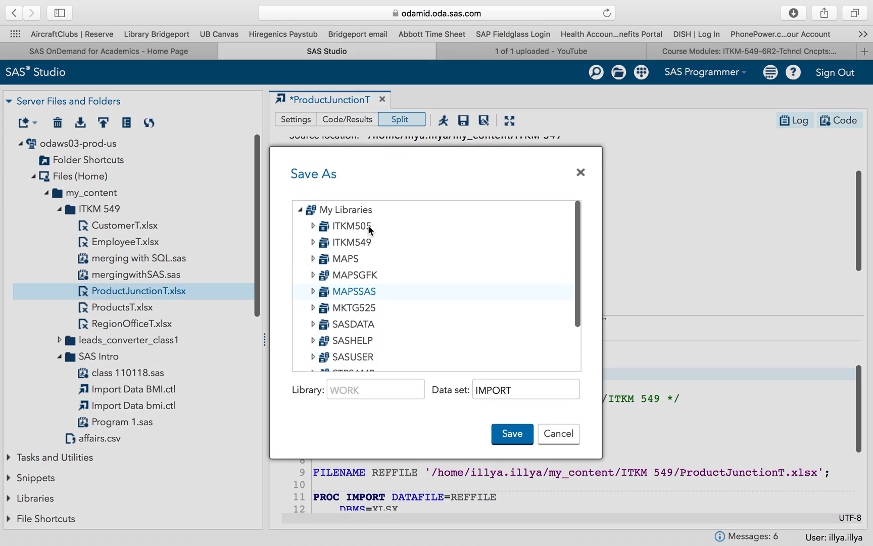
click(351, 241)
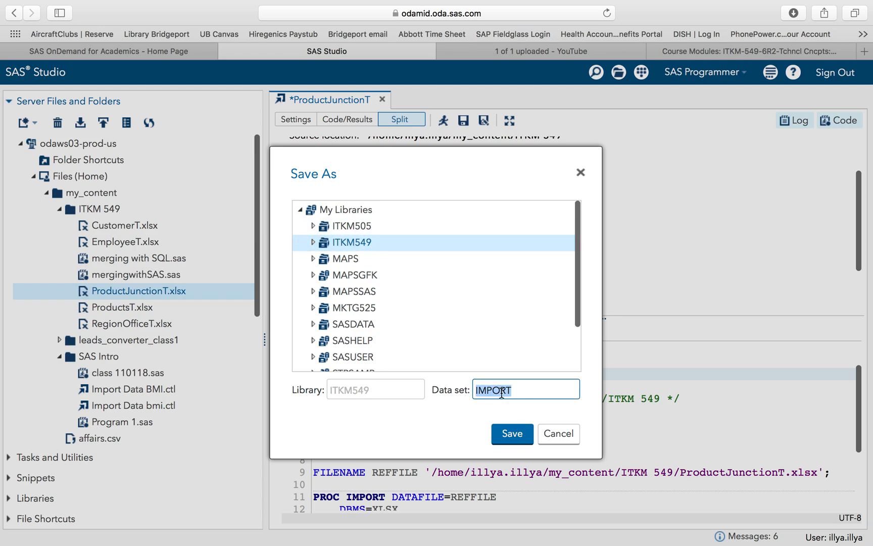
text(productjunction)
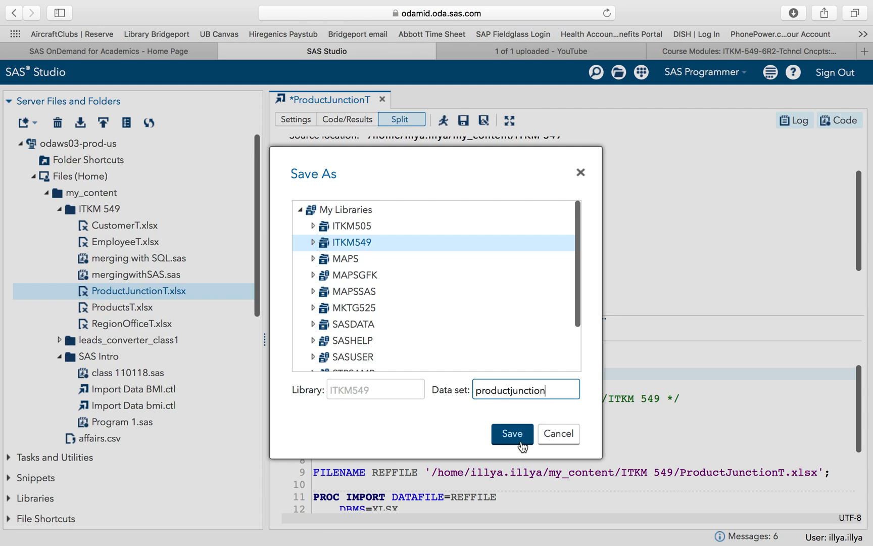
click(511, 434)
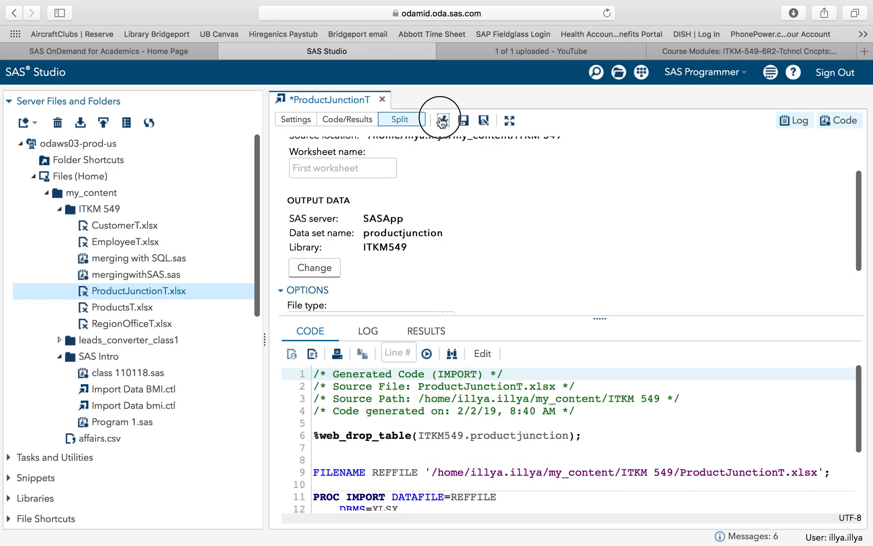
click(440, 118)
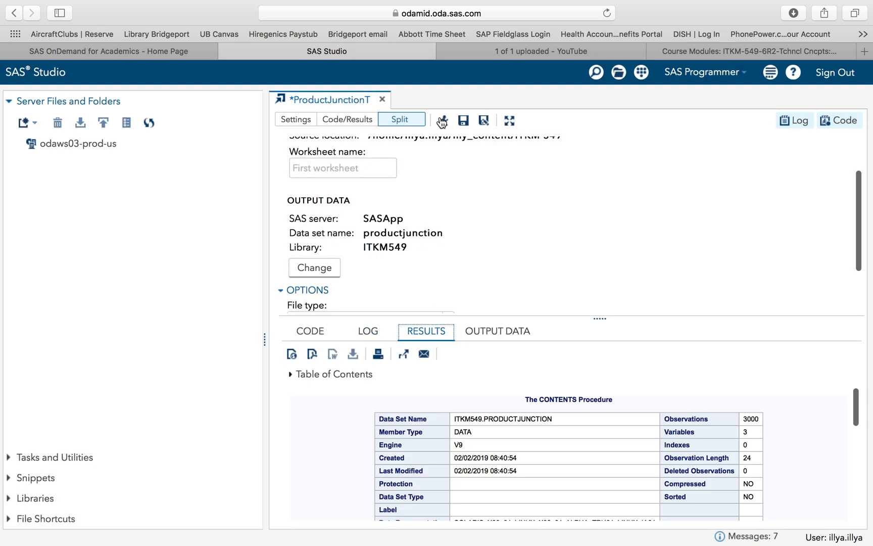
- Import ProductsT.xlsx with output library ITKM549 and data set name products, then run it
click(138, 291)
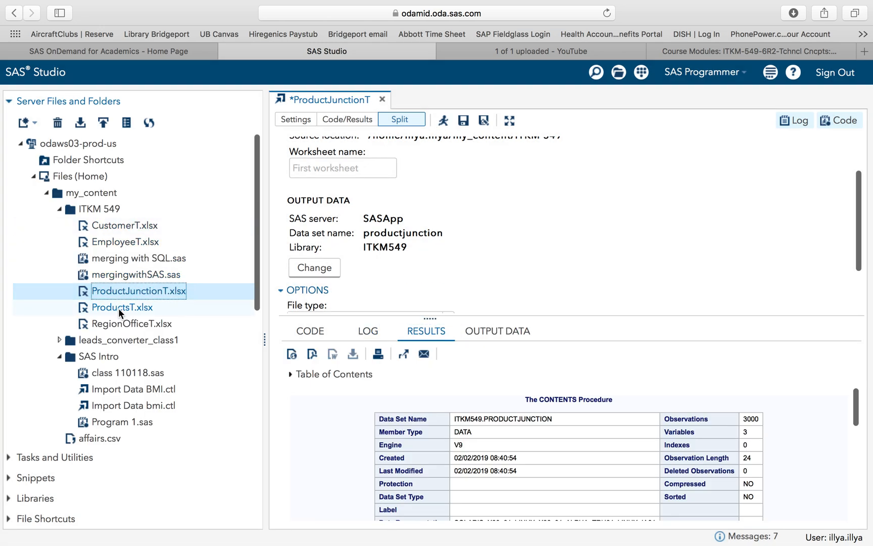
double_click(124, 308)
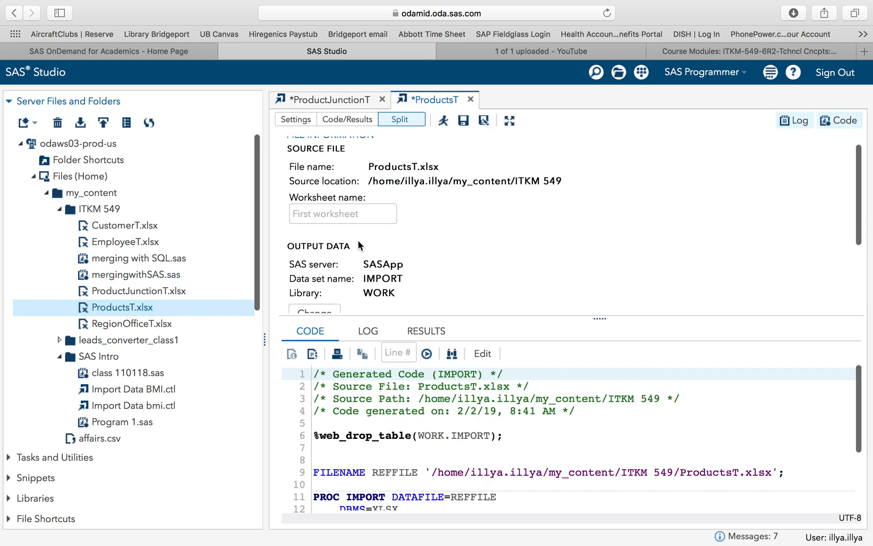
click(463, 119)
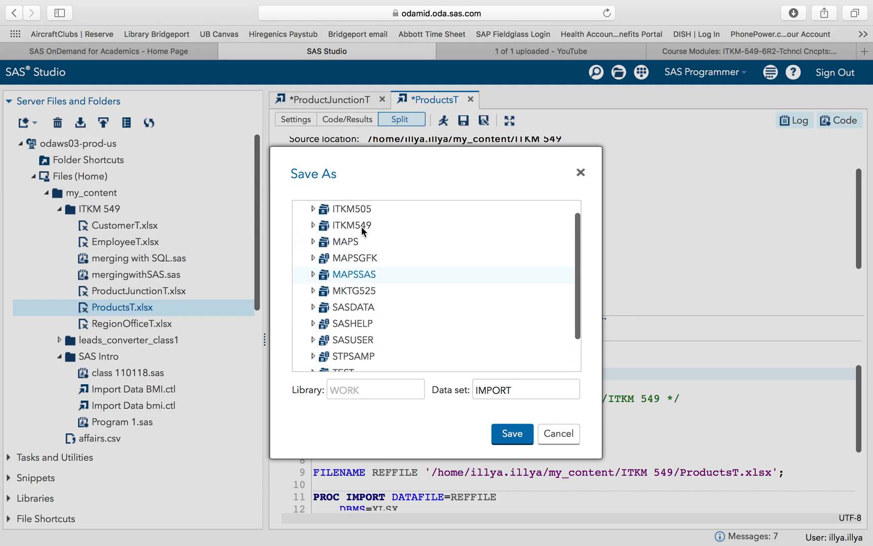
click(353, 225)
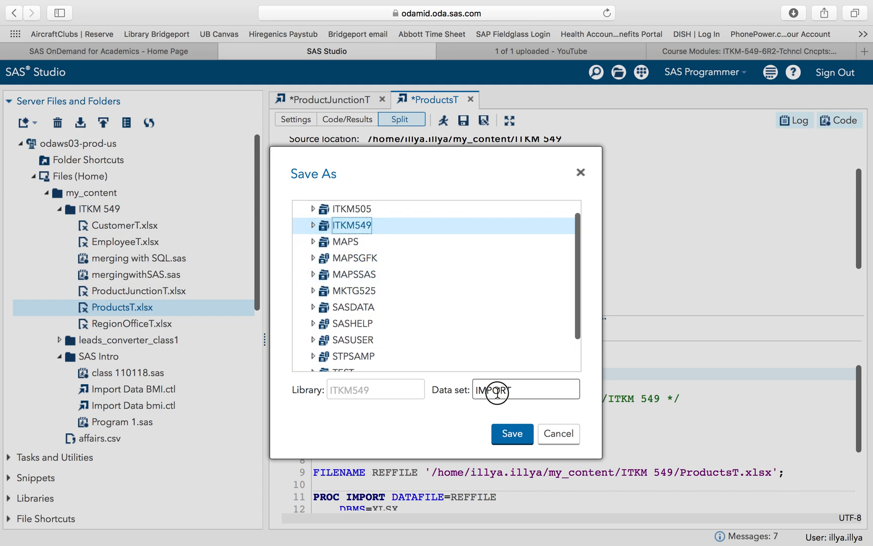
text(prod)
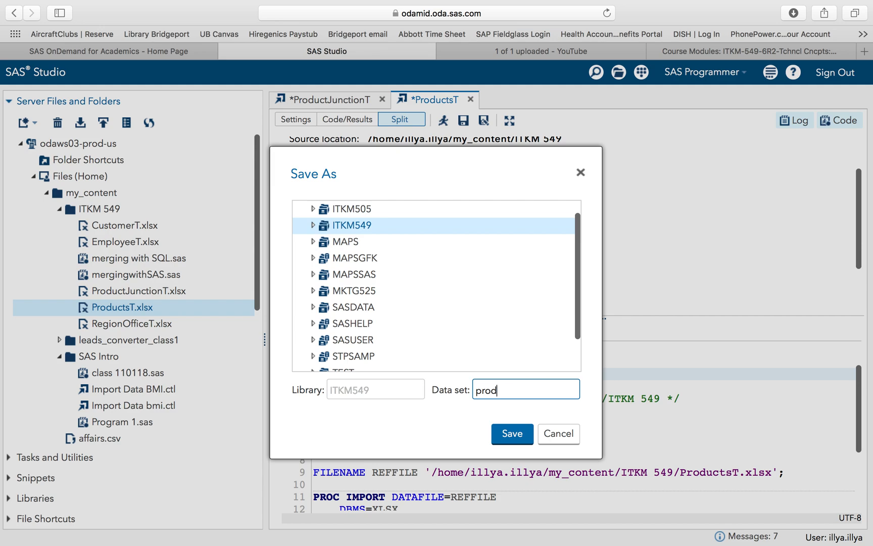
click(510, 434)
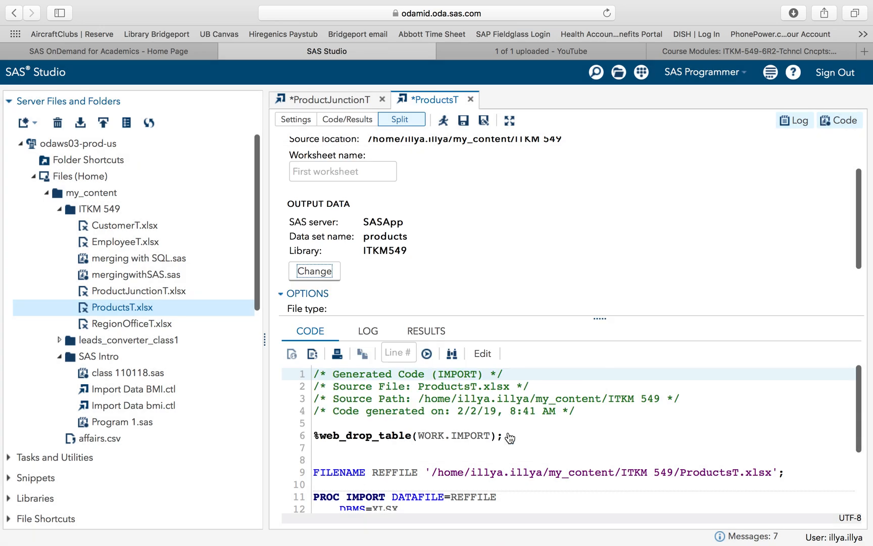
click(444, 120)
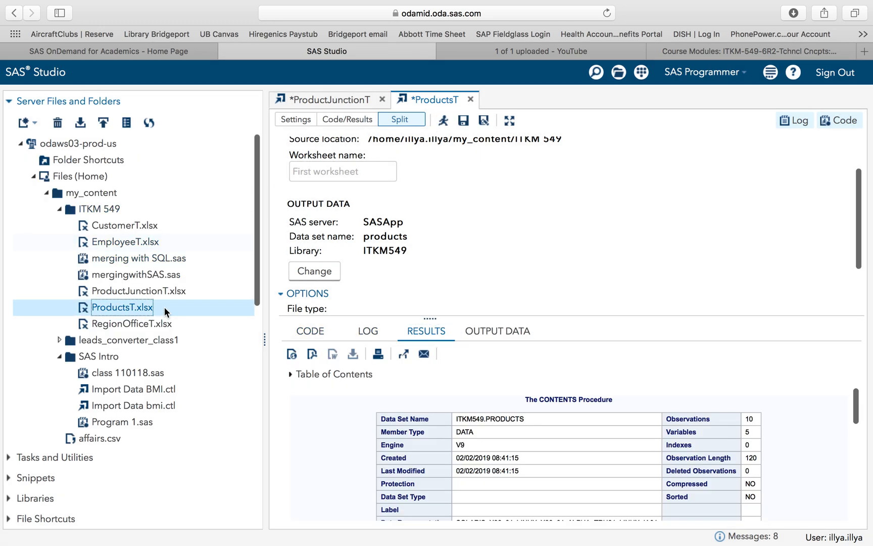
click(132, 323)
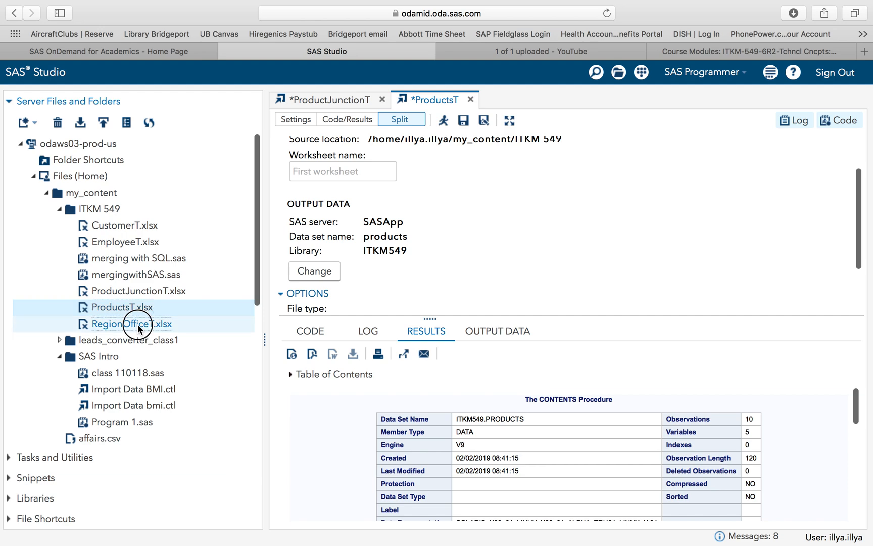
- Import RegionOfficeT.xlsx with output library ITKM549 and data set name region, then run it
double_click(133, 323)
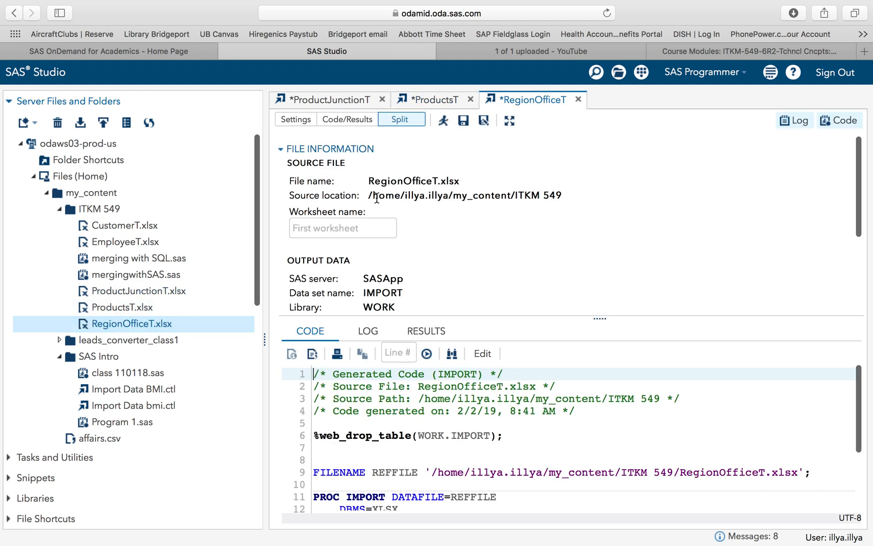
click(461, 120)
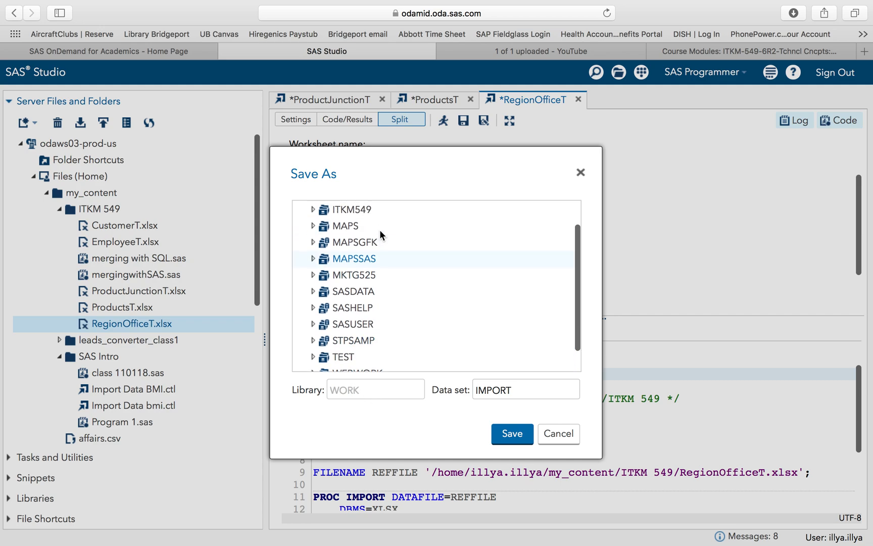
click(352, 221)
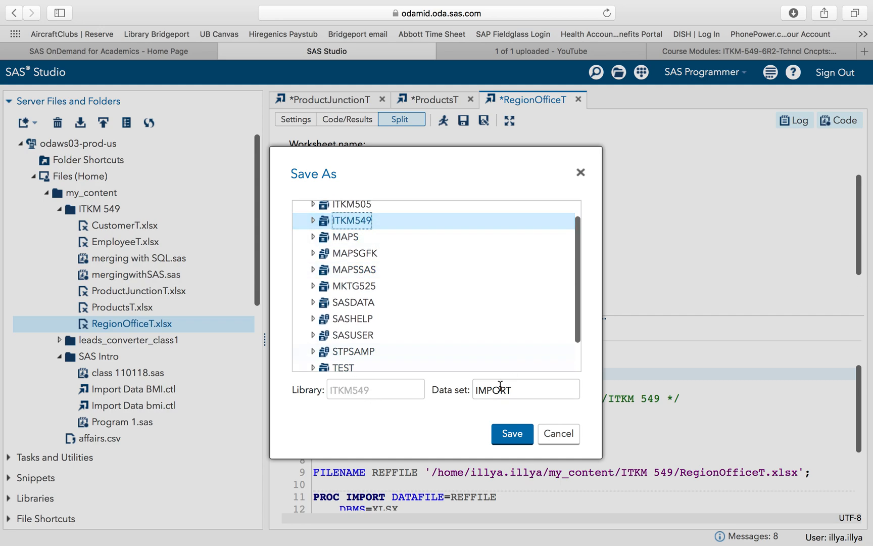
double_click(491, 389)
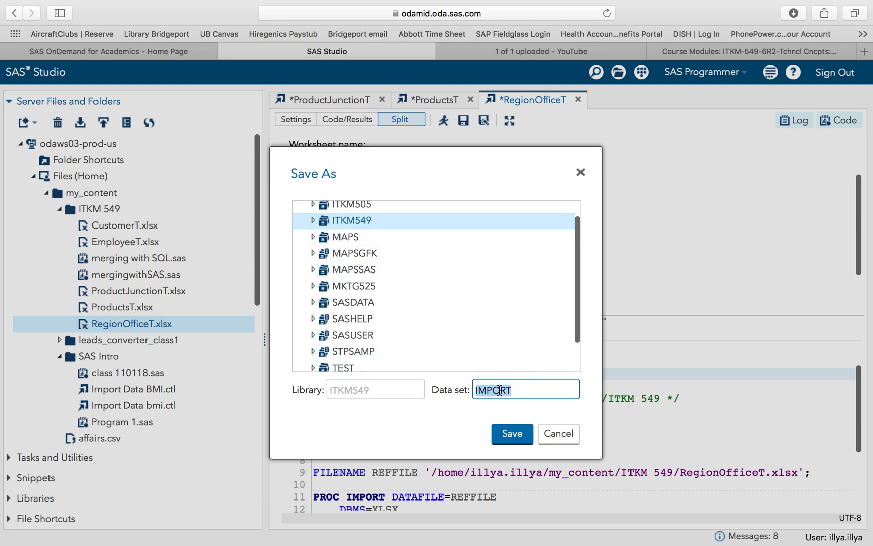
text(region)
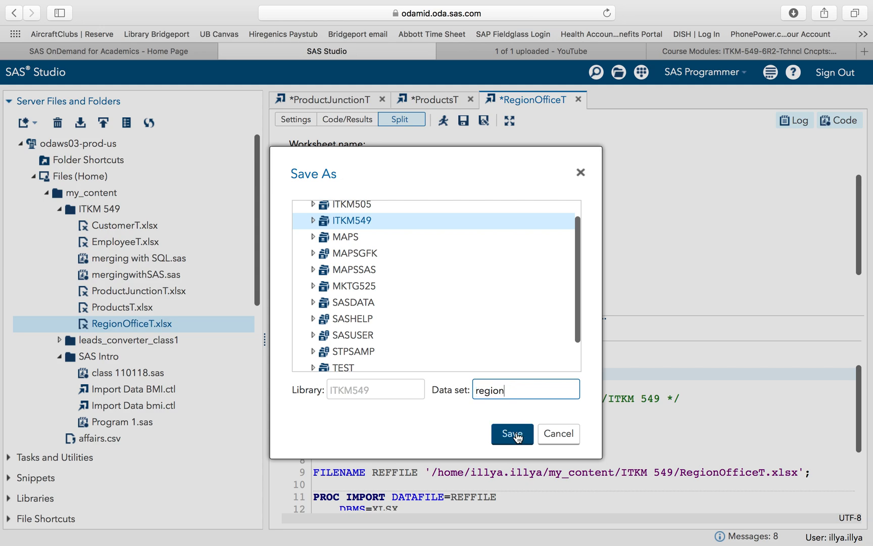
click(510, 434)
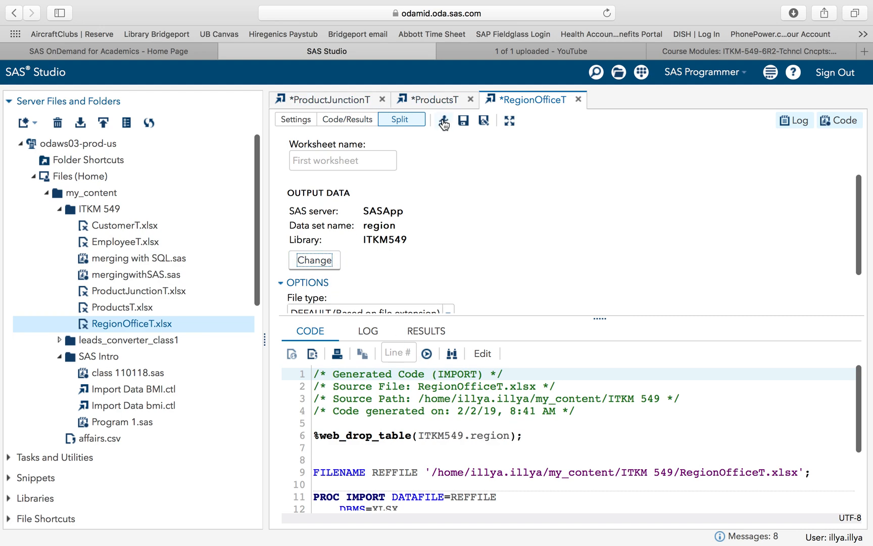
click(444, 120)
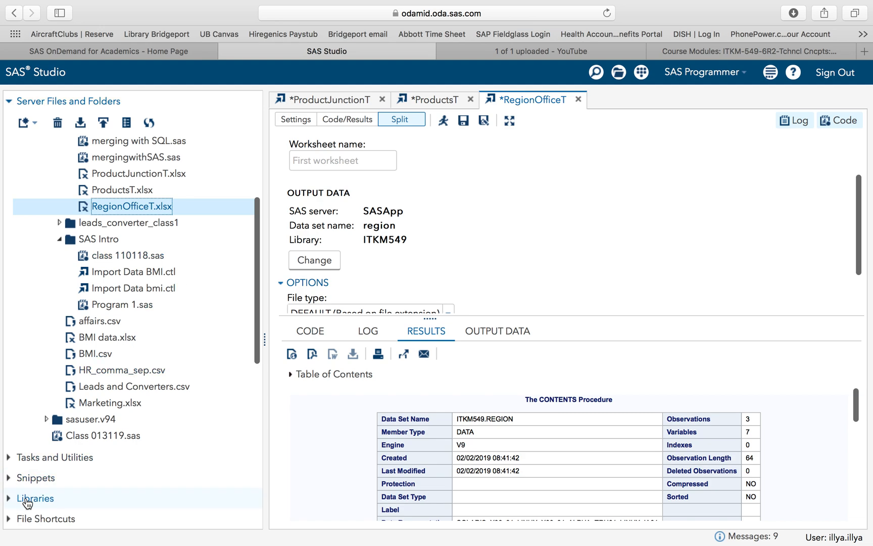
- Expand the Libraries panel to verify ITKM549 lists all five imported tables
click(35, 498)
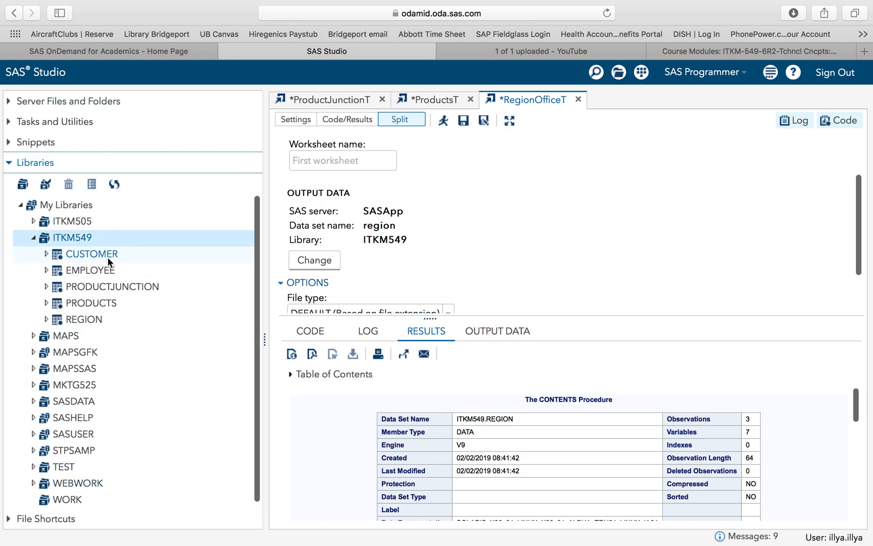